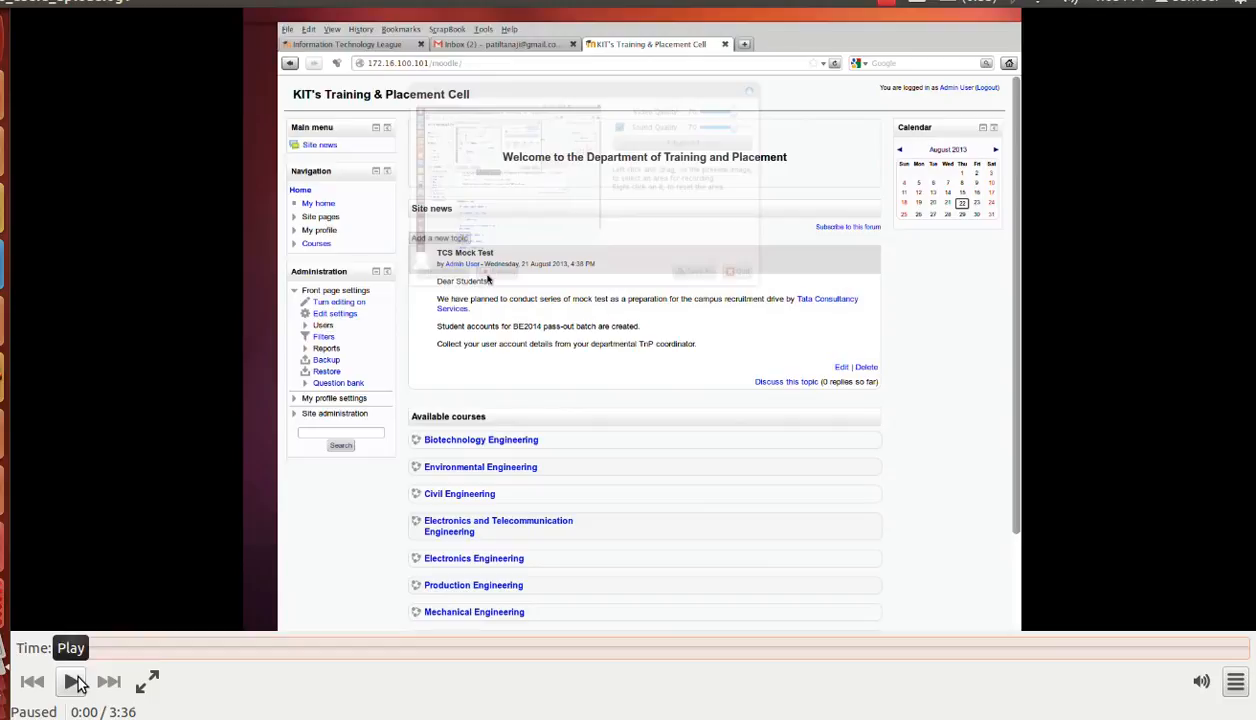
# Expand Site administration, then Users, then Accounts in the Administration block
pyautogui.click(72, 681)
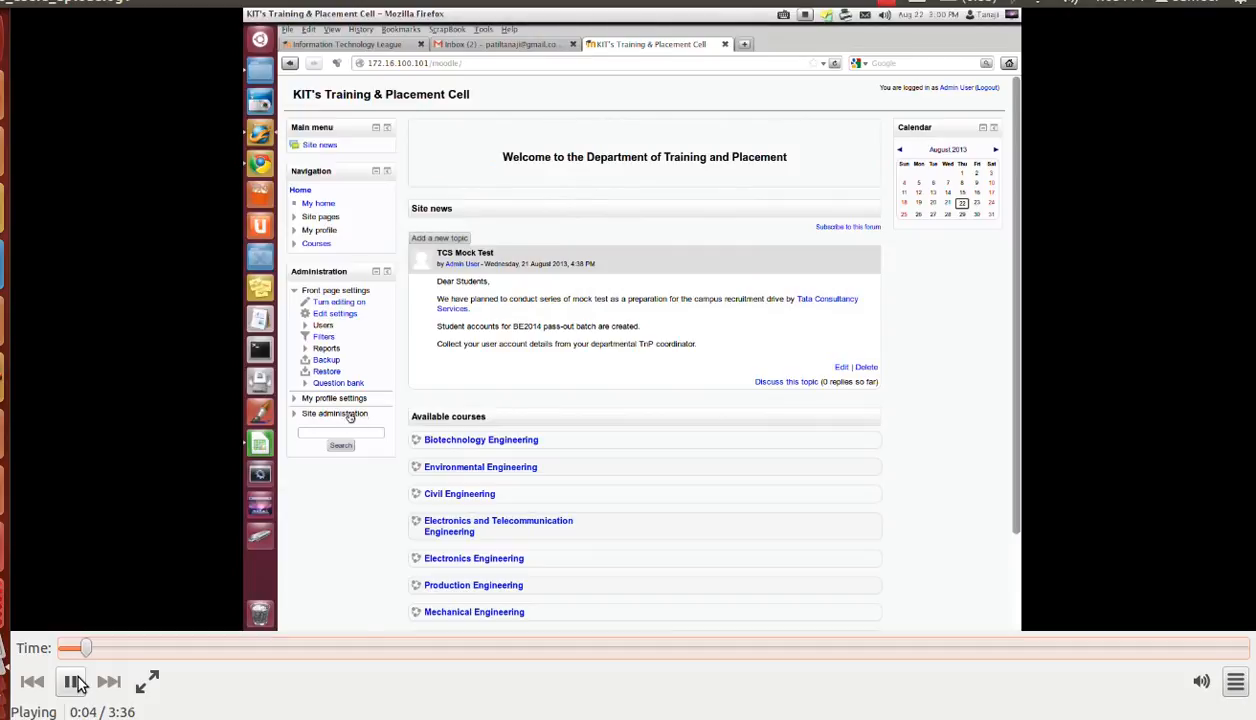
pyautogui.click(335, 413)
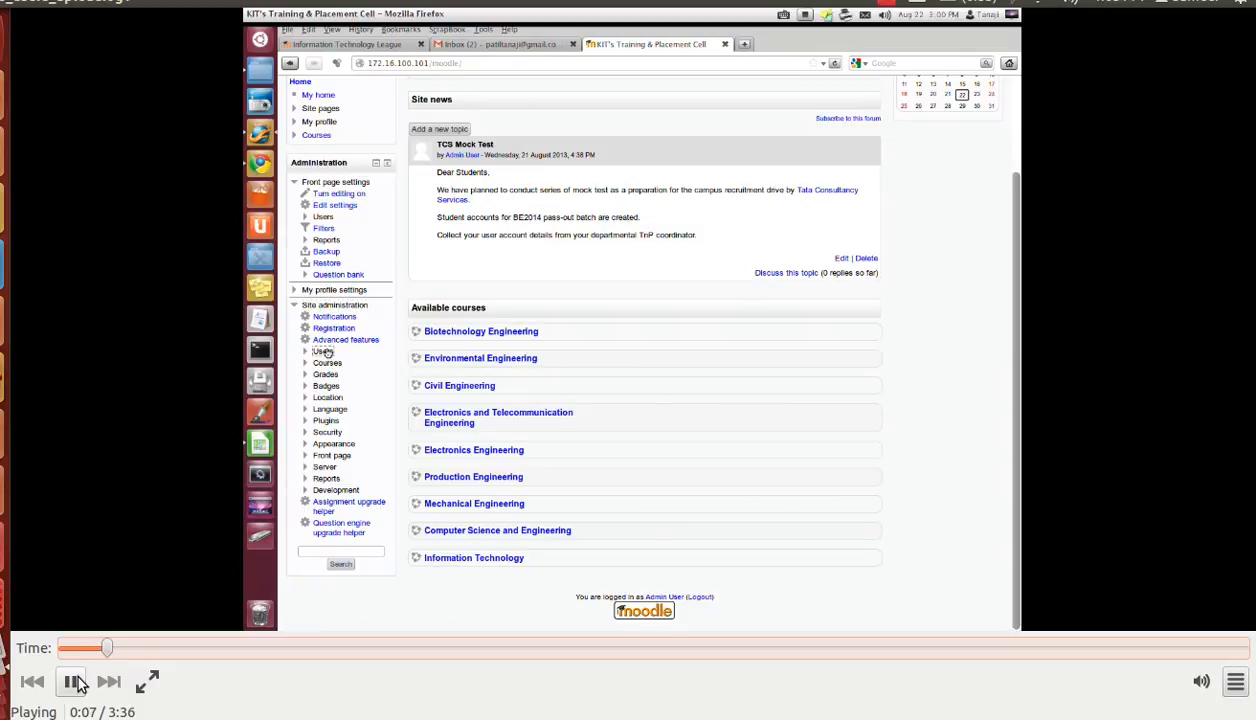
pyautogui.click(322, 352)
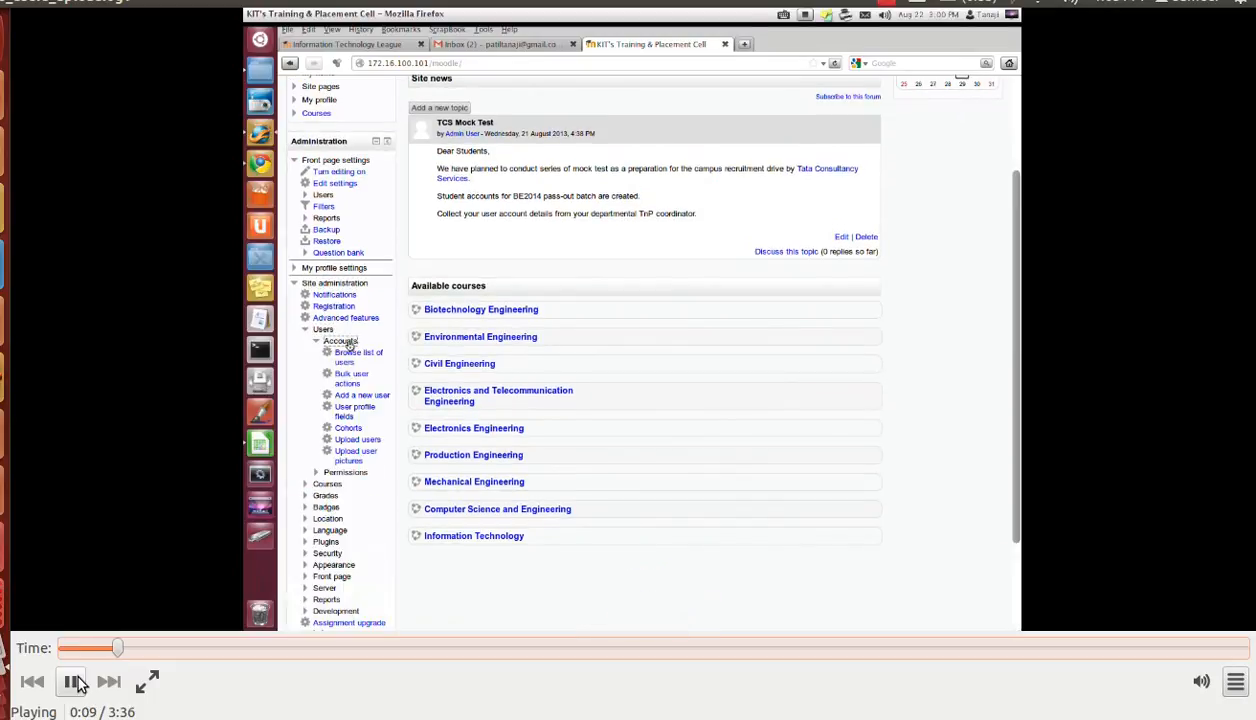
pyautogui.moveTo(377, 432)
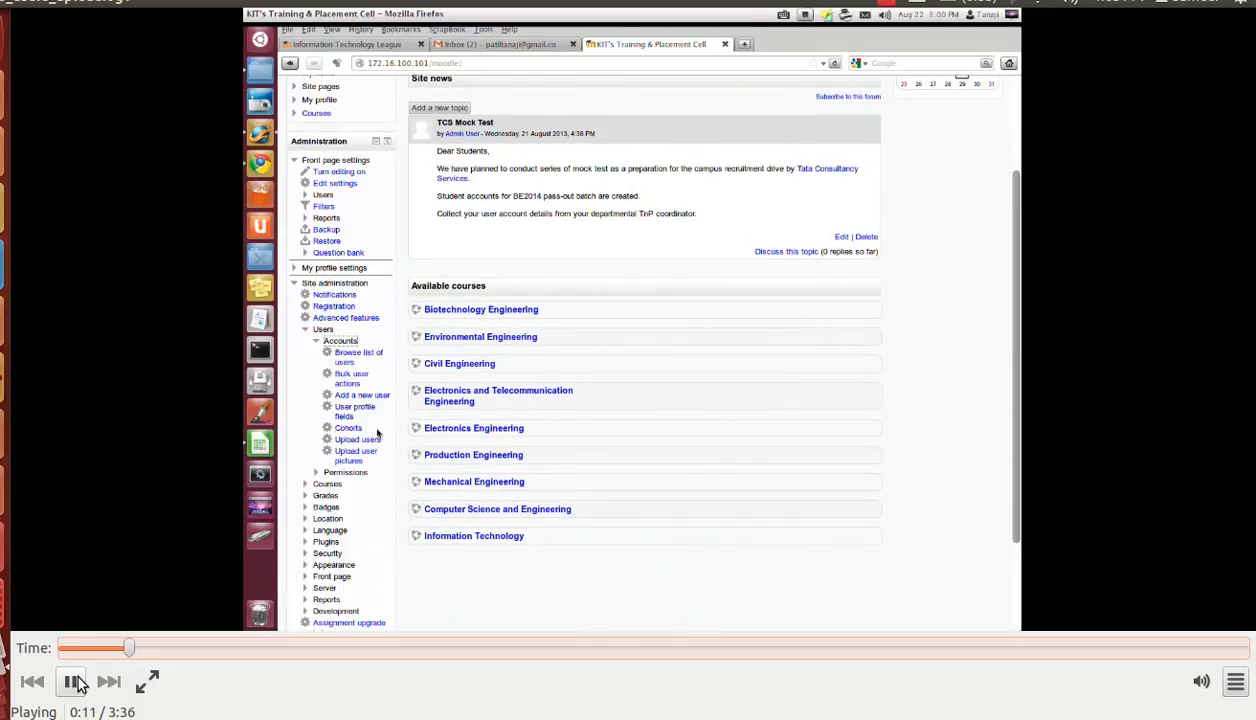
pyautogui.moveTo(348, 428)
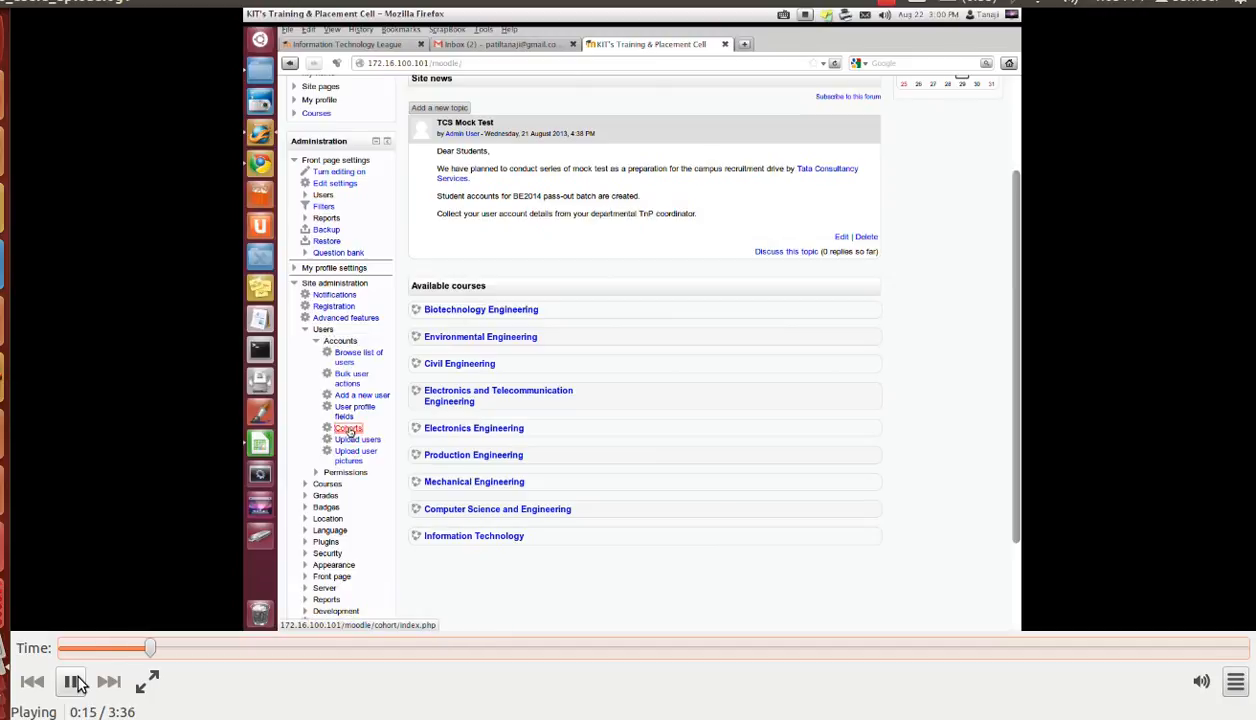
# Create a cohort named BEELN2014 with BEELN2014 as its description and save it
pyautogui.click(347, 428)
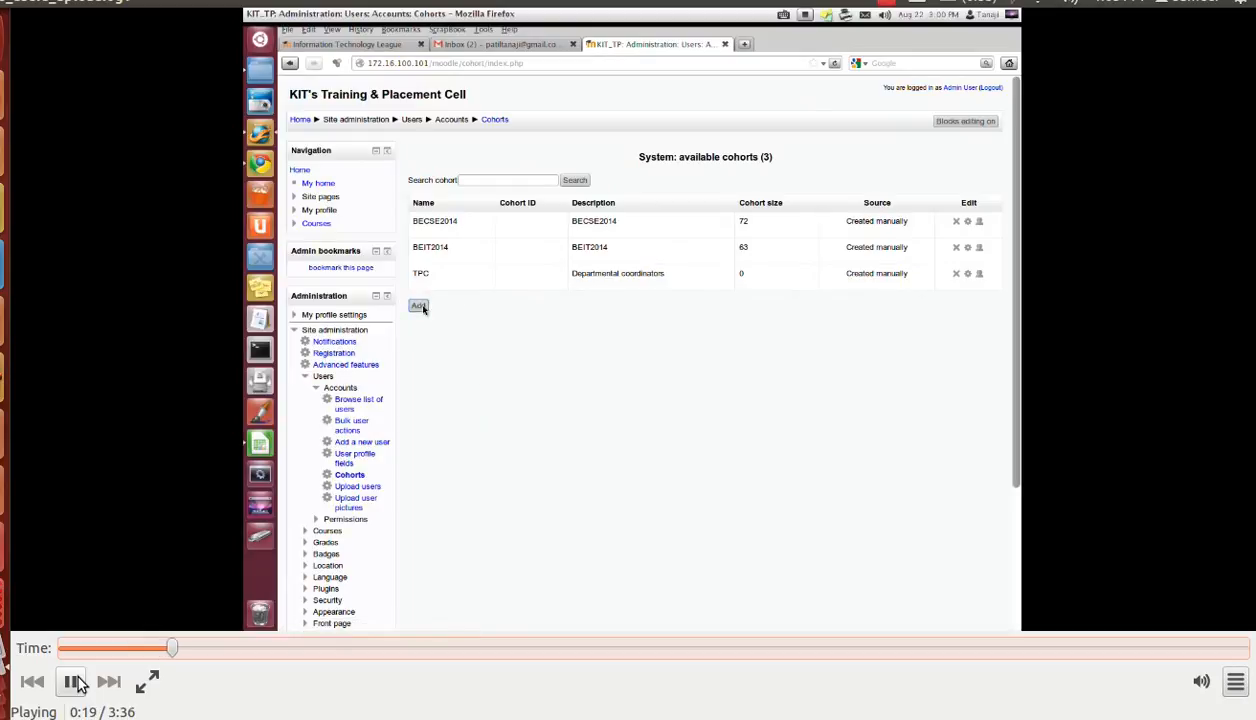
pyautogui.click(418, 306)
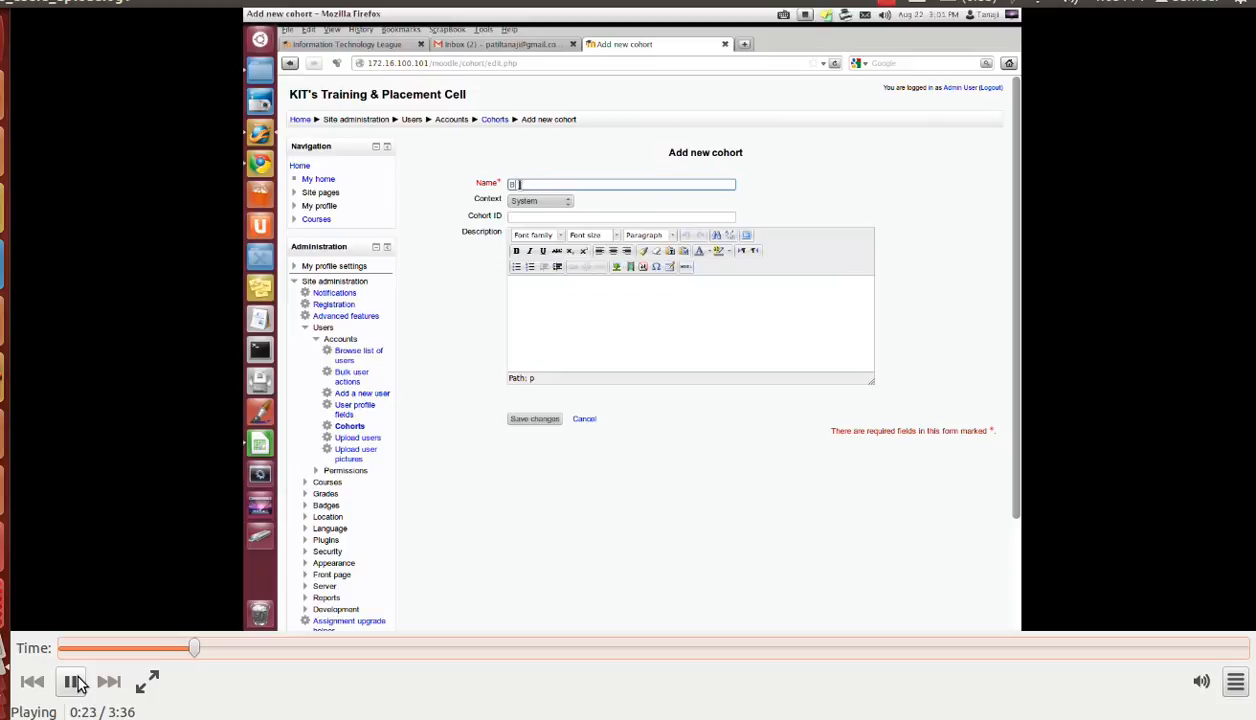
pyautogui.write('BELL')
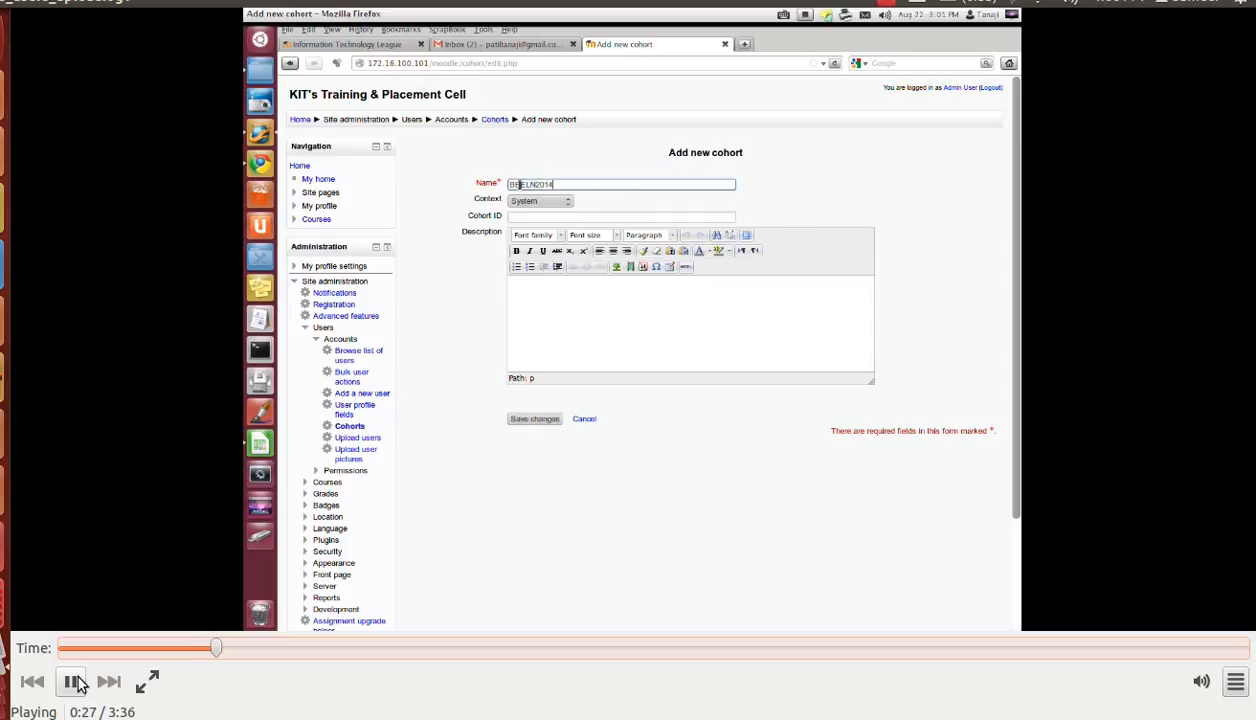
pyautogui.tripleClick(620, 184)
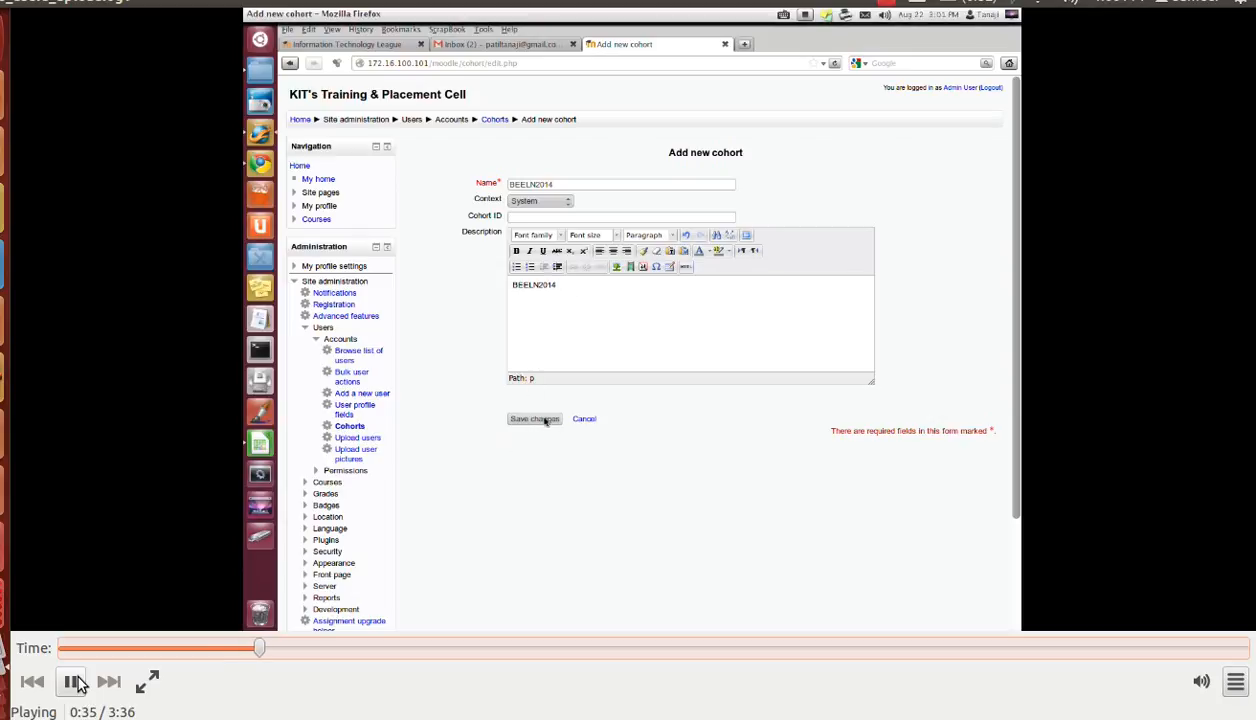
pyautogui.click(534, 418)
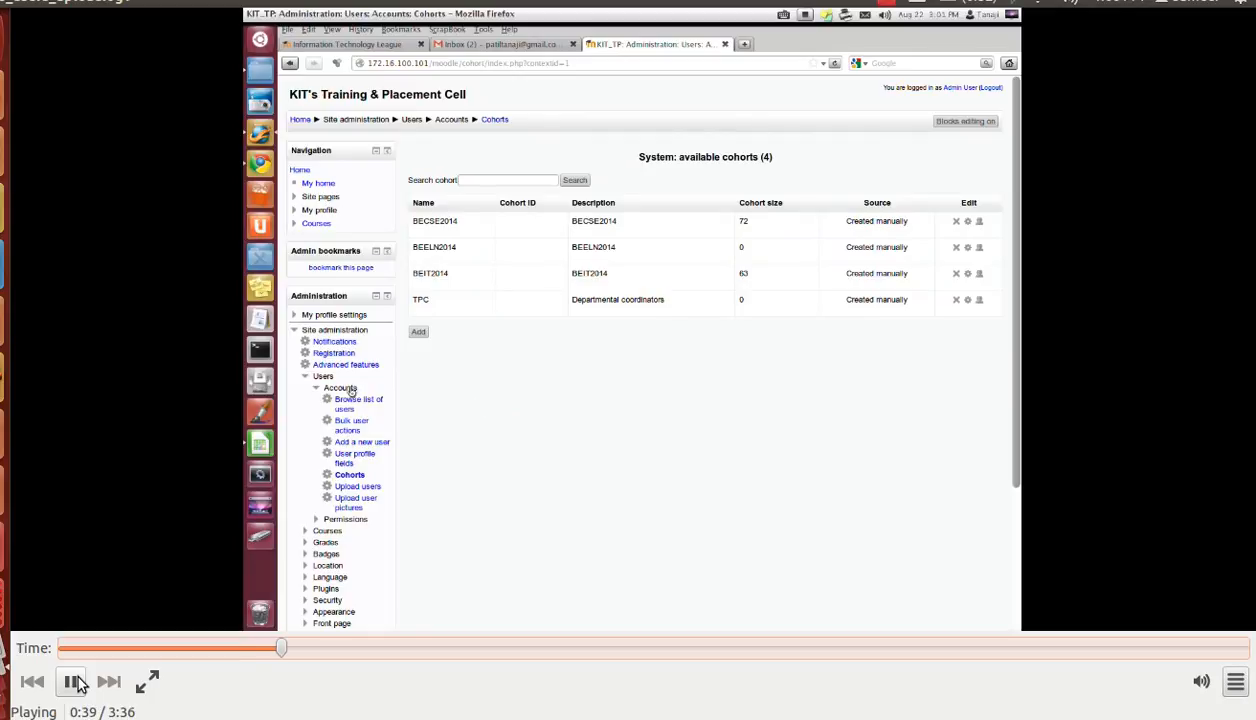
pyautogui.moveTo(358, 486)
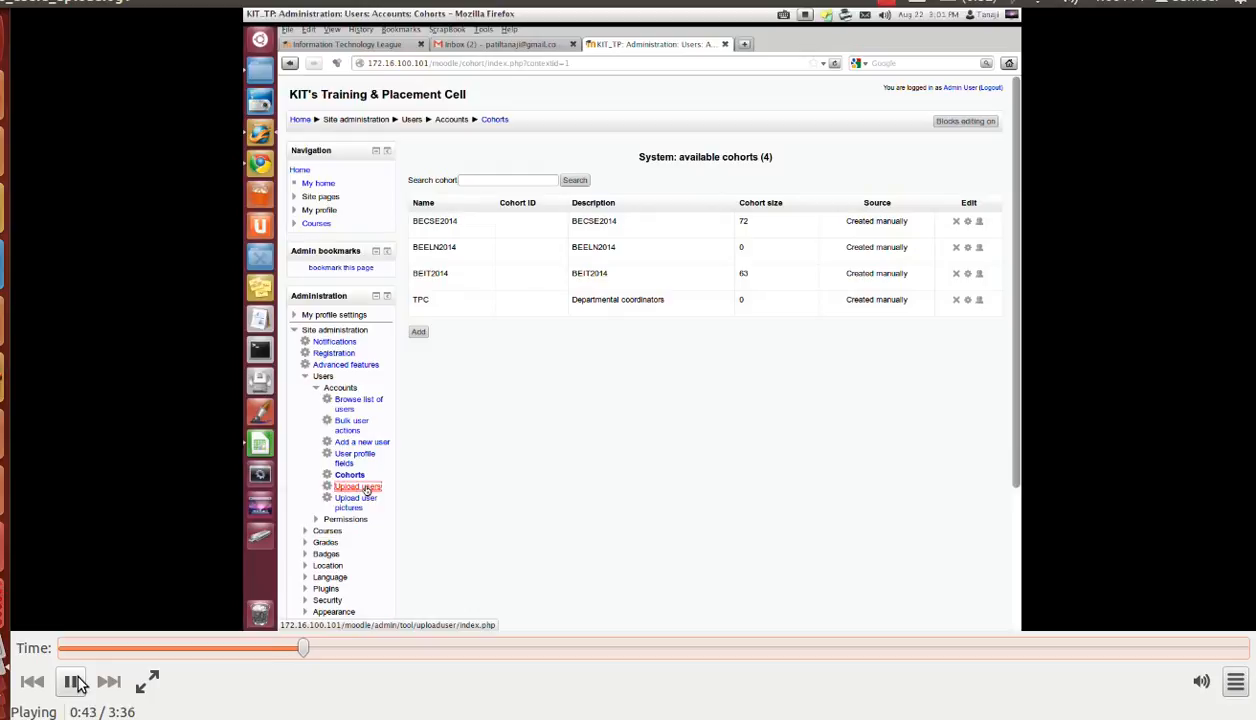
# Attach ELN.csv from the computer to the Upload users form
pyautogui.click(358, 486)
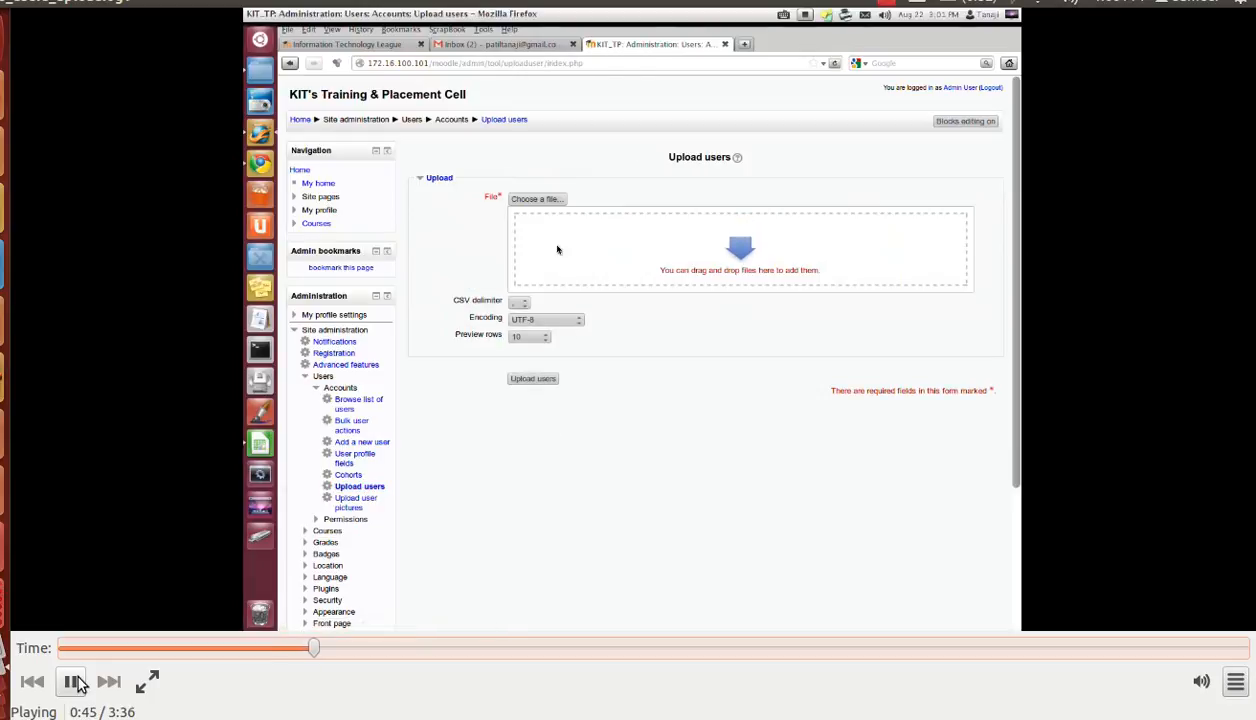
pyautogui.click(536, 198)
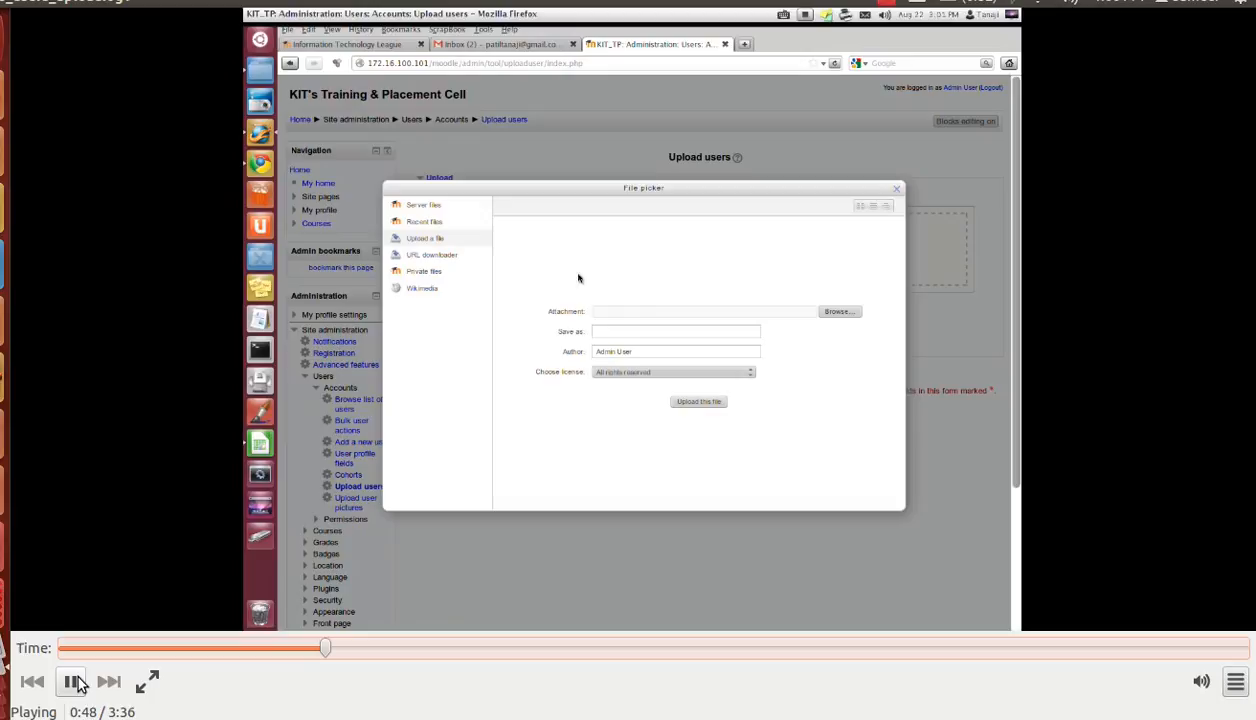
pyautogui.click(838, 311)
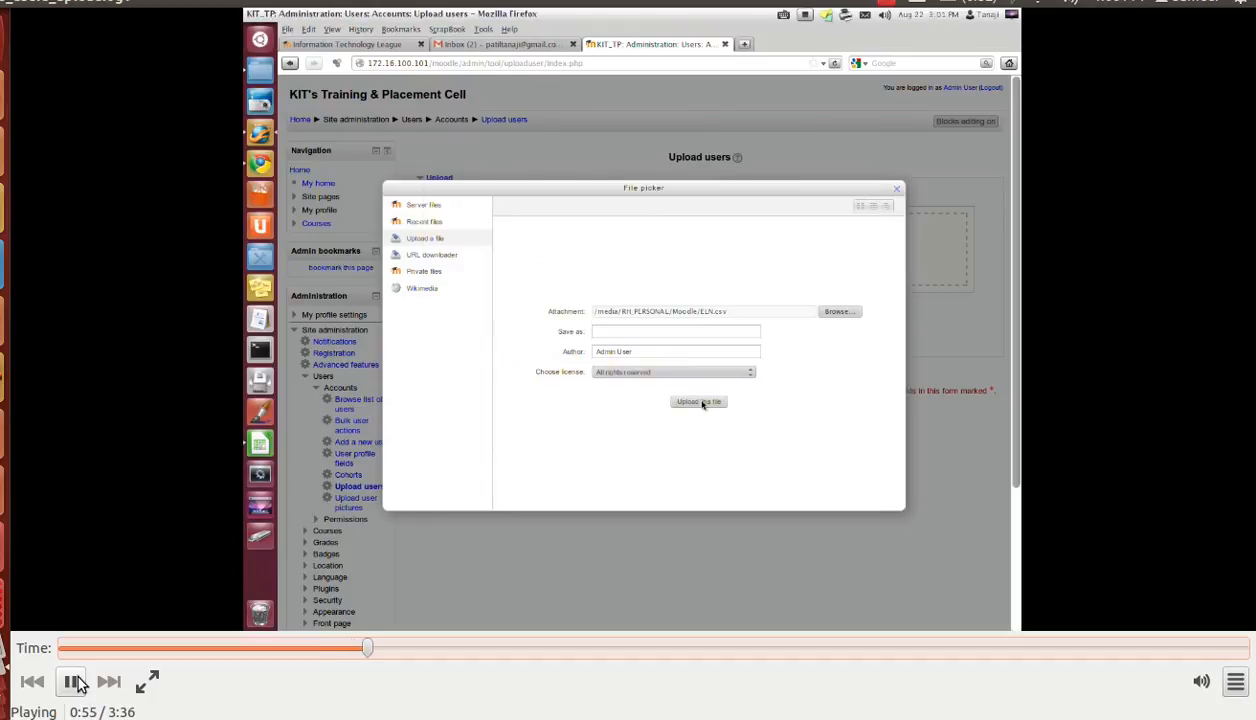
pyautogui.click(698, 401)
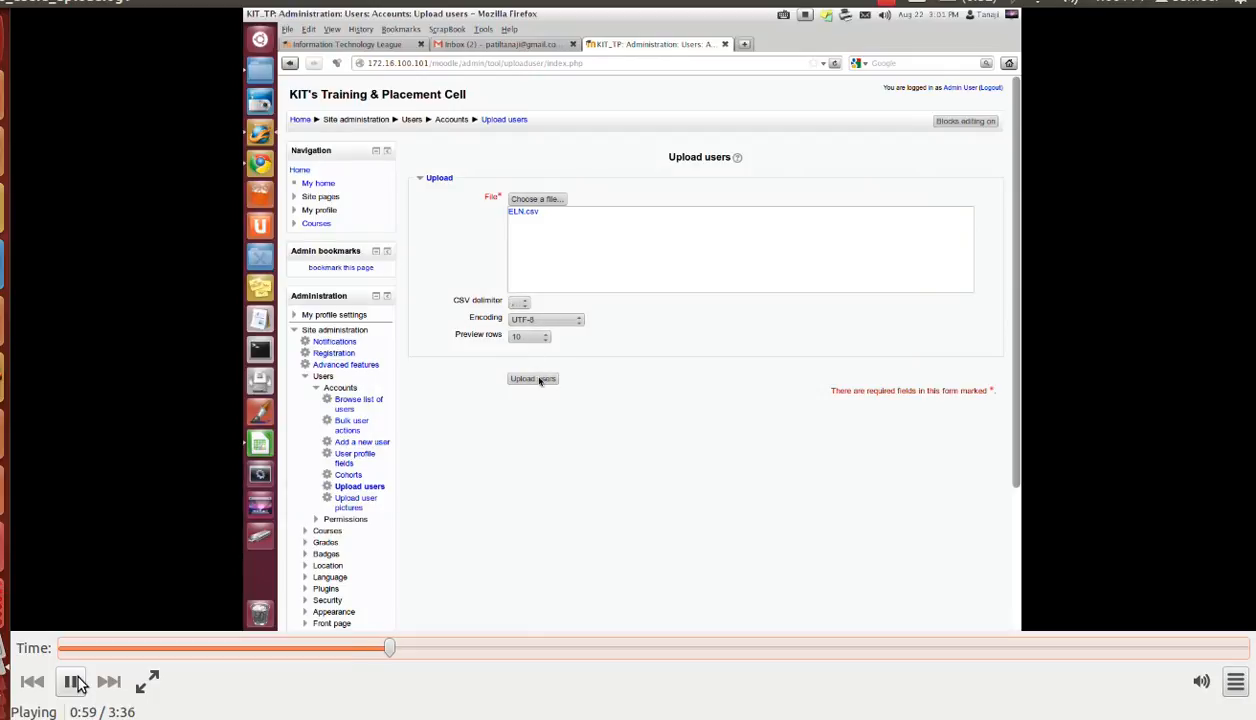
# Preview the CSV users, requiring passwords from the file and selecting new users for bulk actions
pyautogui.click(532, 378)
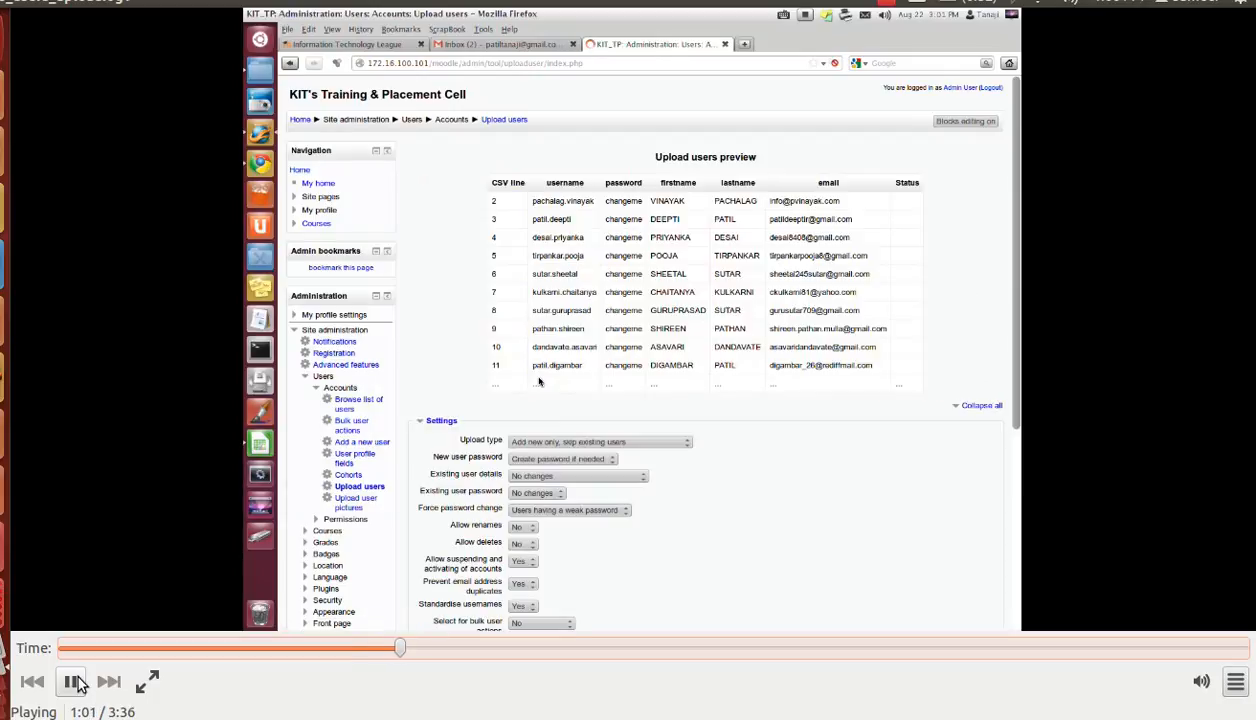
pyautogui.scroll(-3)
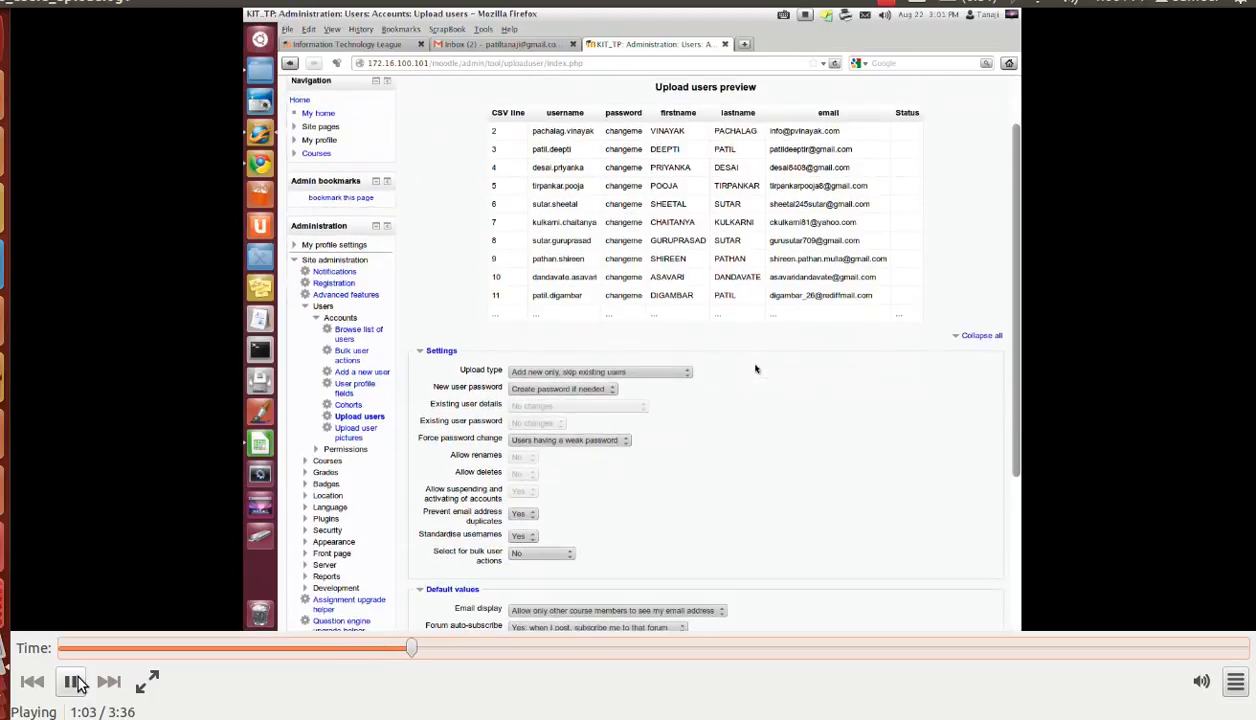
pyautogui.scroll(-3)
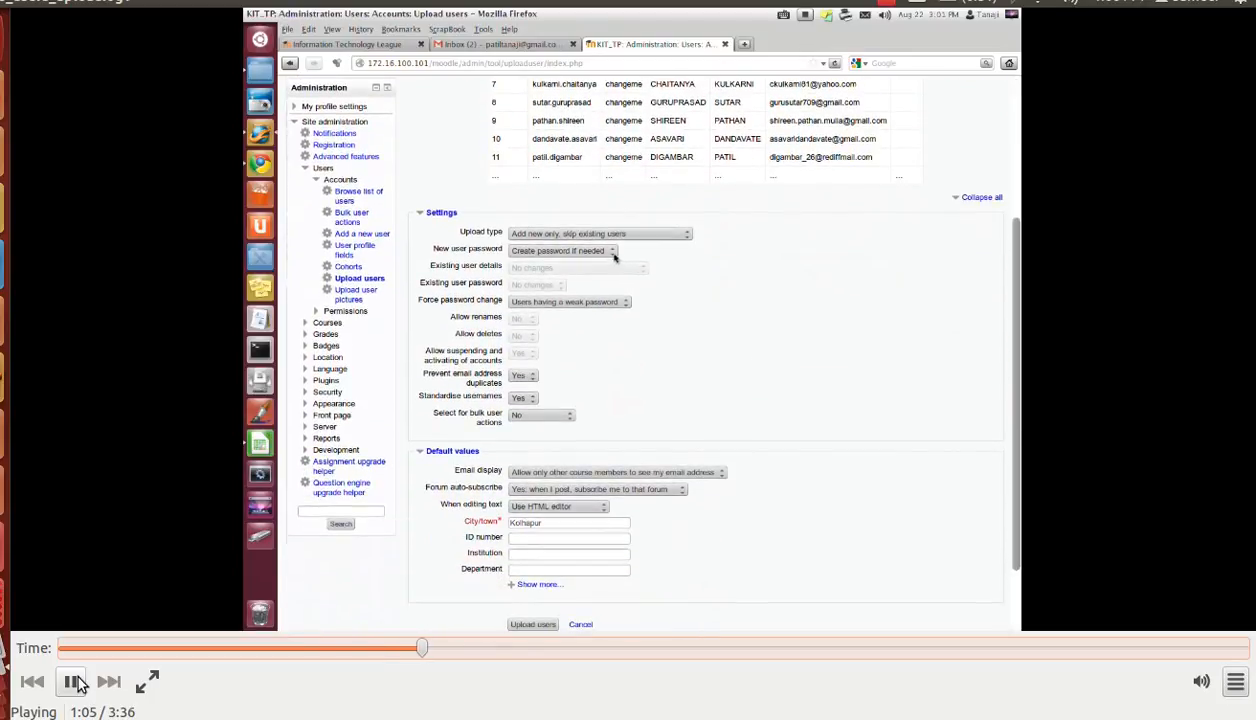
pyautogui.click(563, 250)
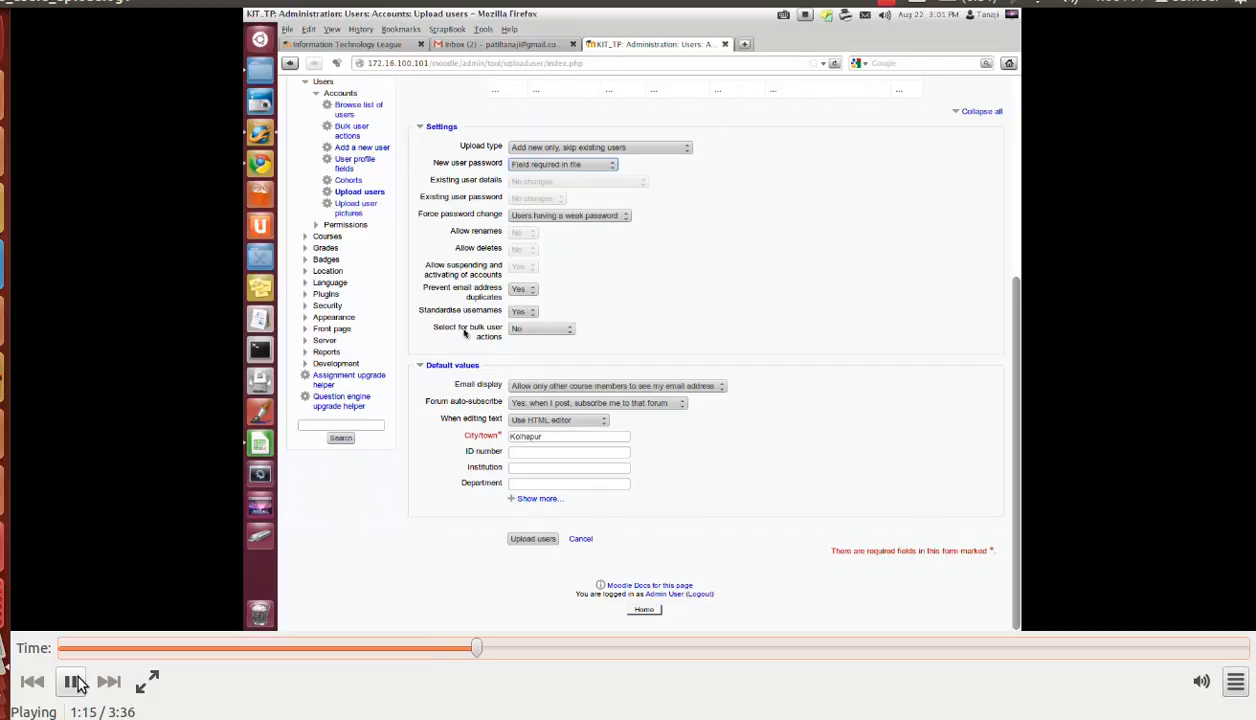
pyautogui.click(540, 328)
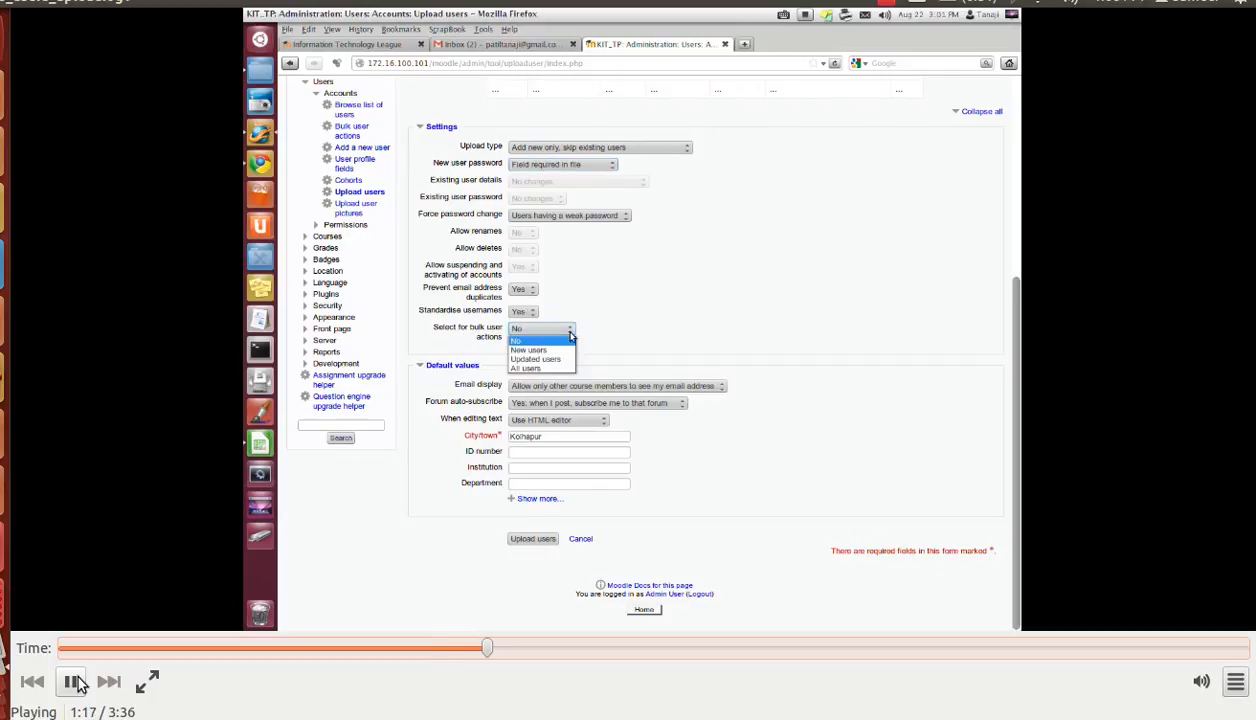
pyautogui.click(528, 349)
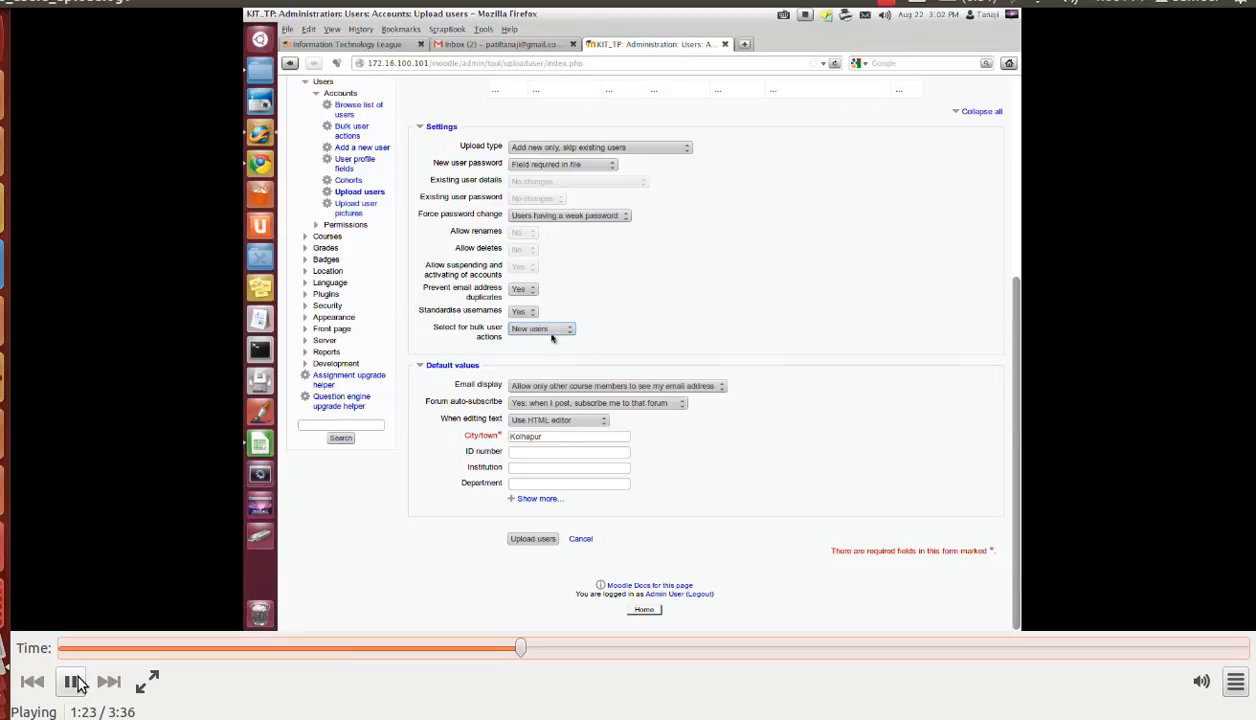
pyautogui.moveTo(681, 334)
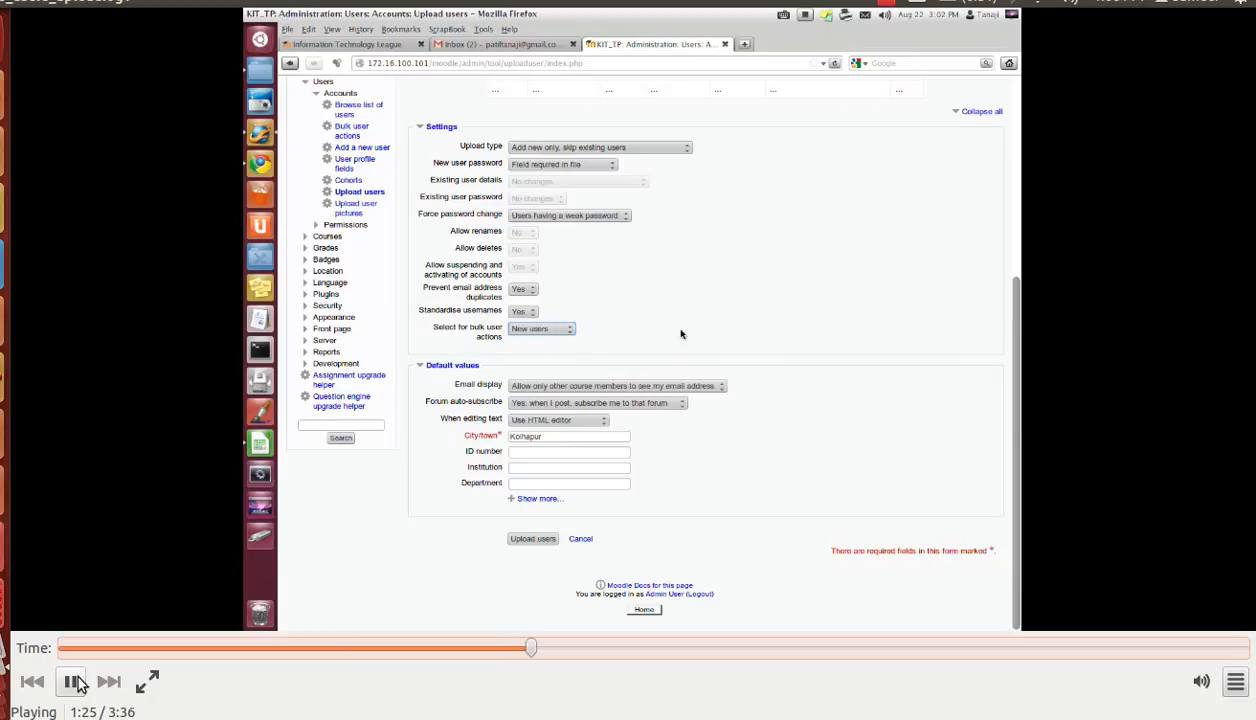
pyautogui.moveTo(511, 559)
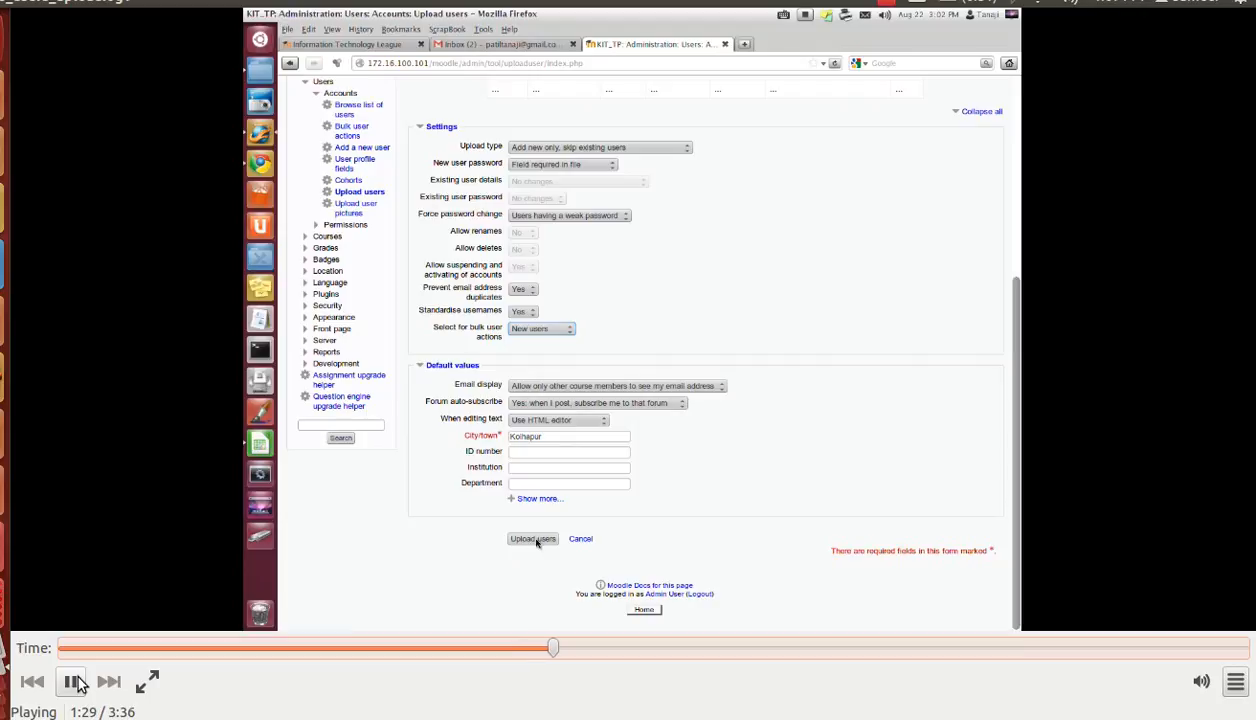
# Create the 68 user accounts, review the error-free results, and continue to bulk actions
pyautogui.click(532, 539)
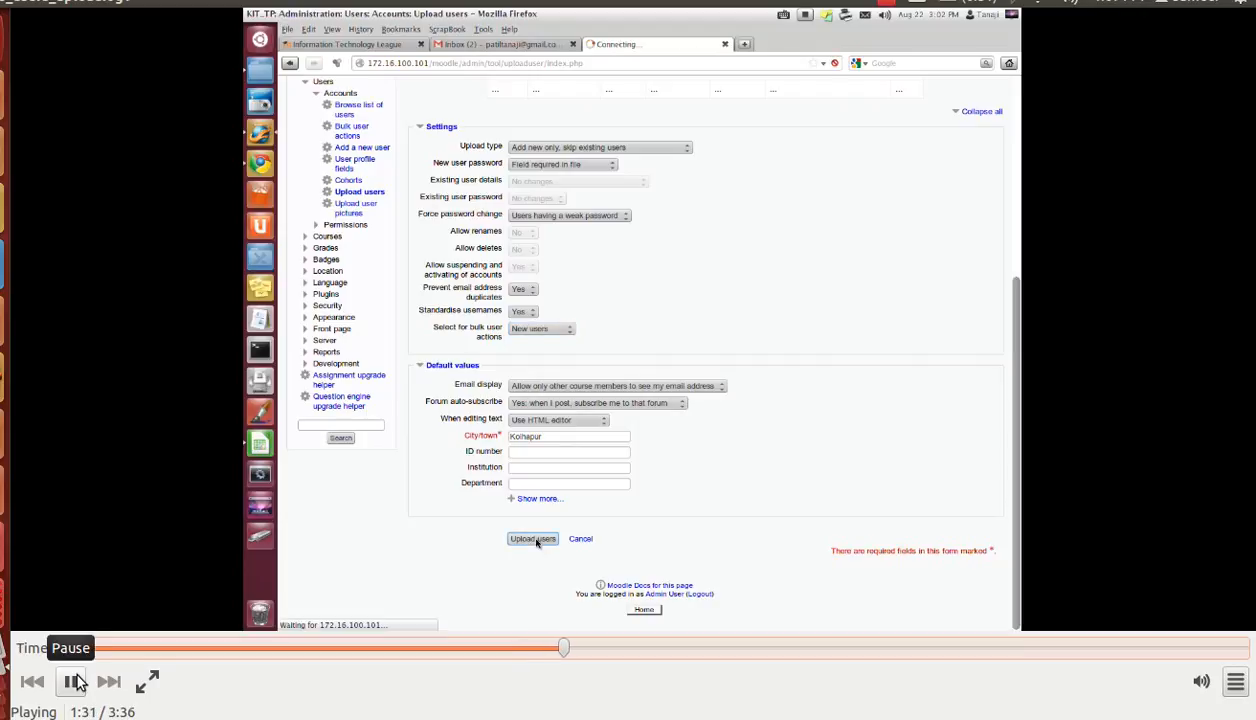
pyautogui.click(532, 539)
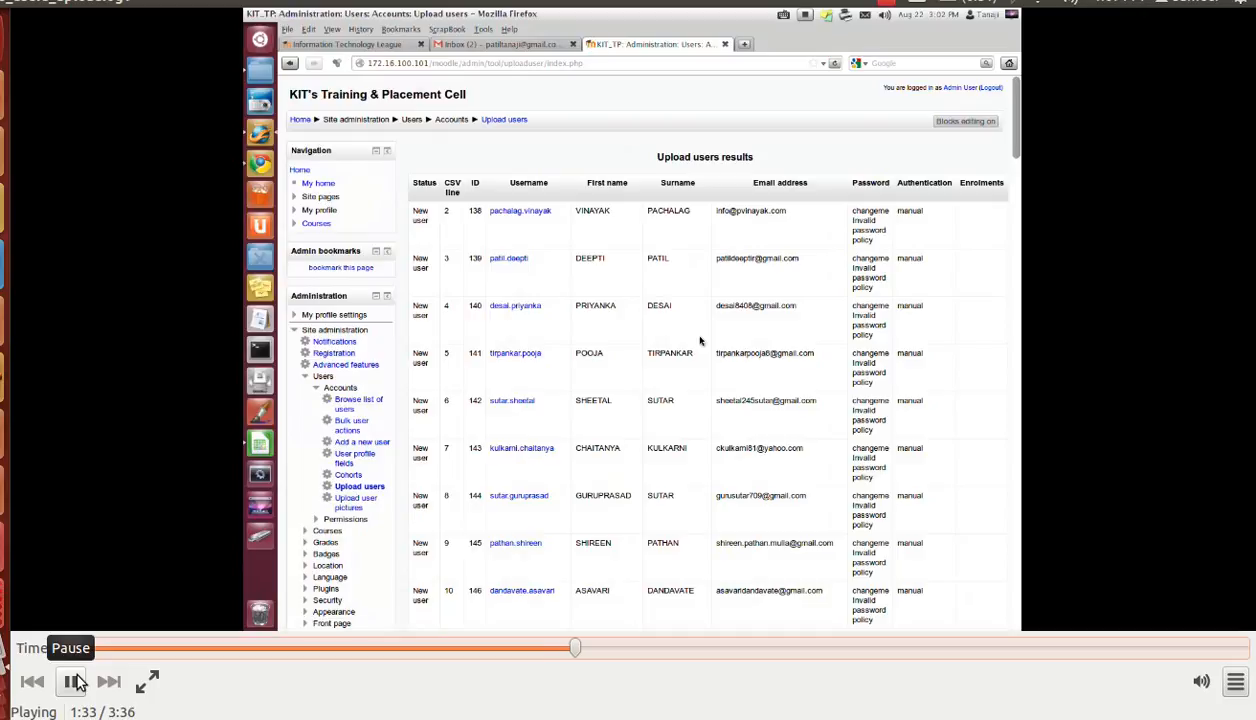
pyautogui.scroll(-3)
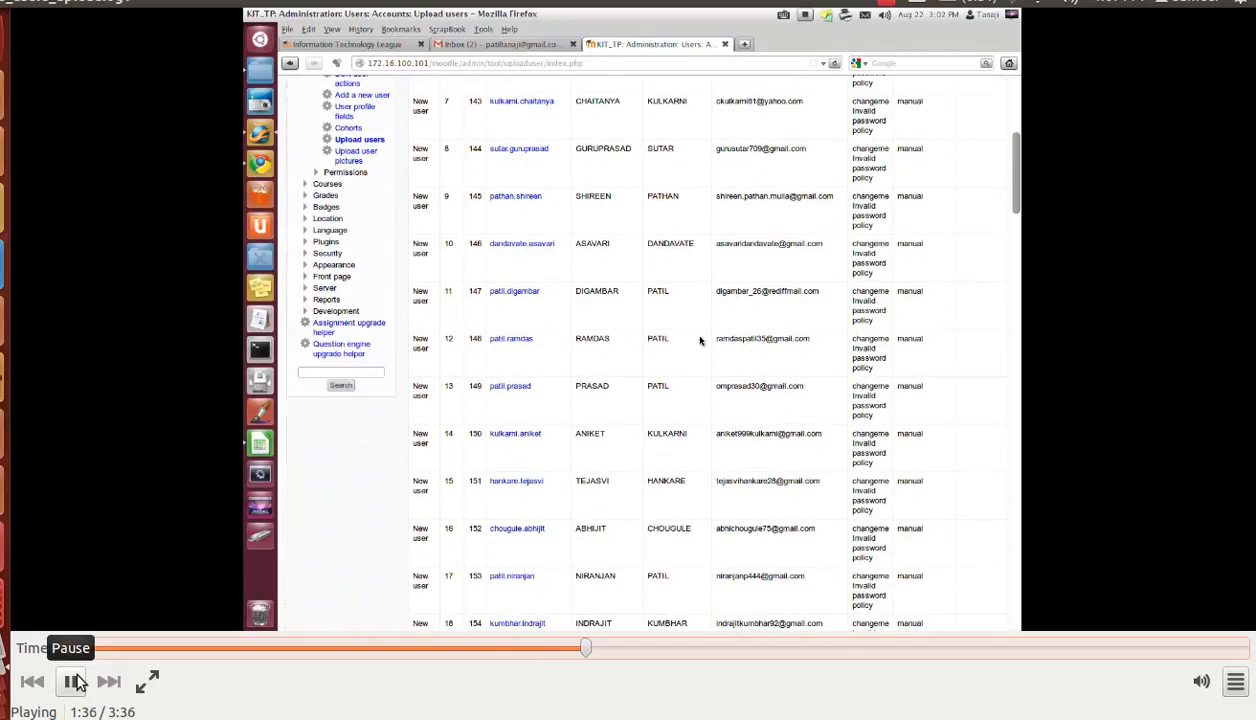
pyautogui.scroll(-3)
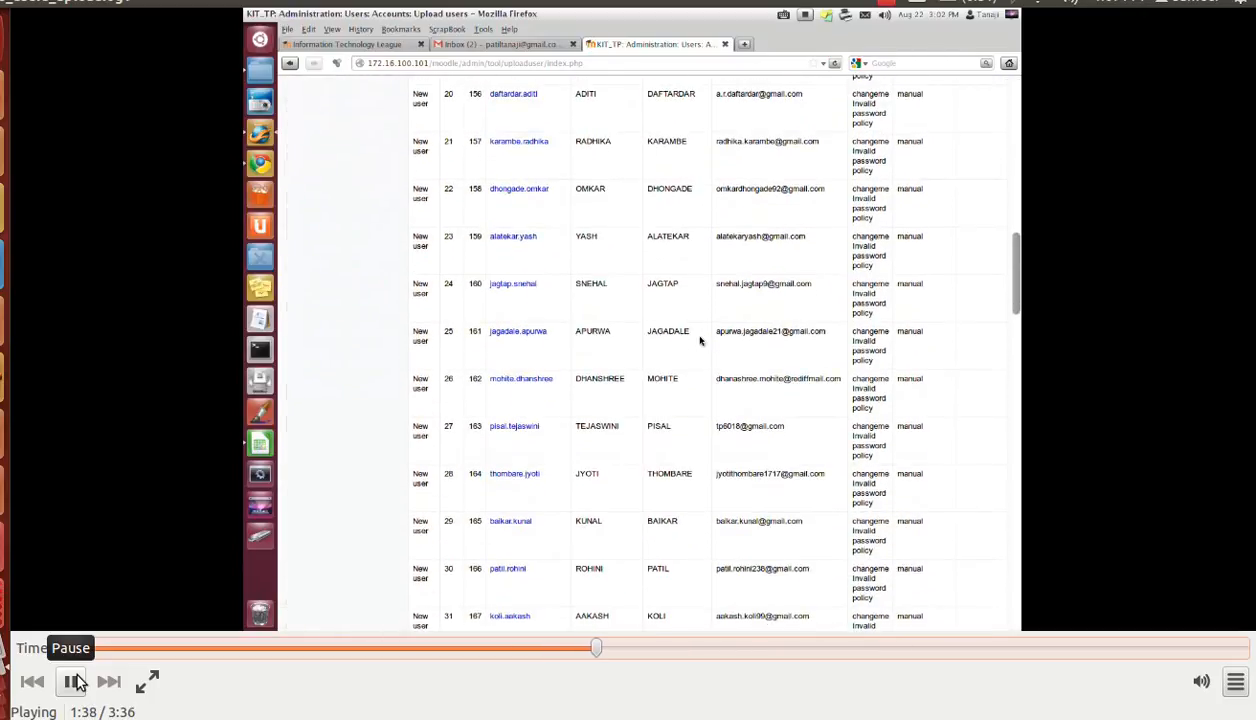
pyautogui.scroll(-3)
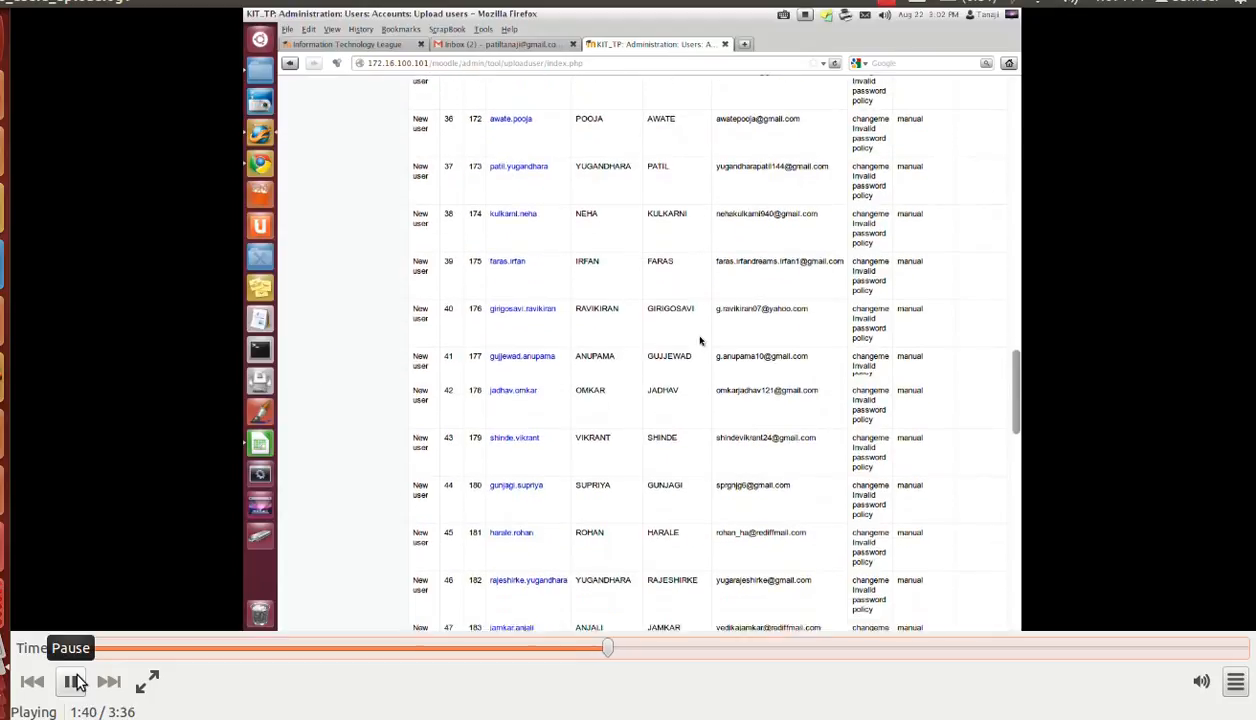
pyautogui.scroll(-3)
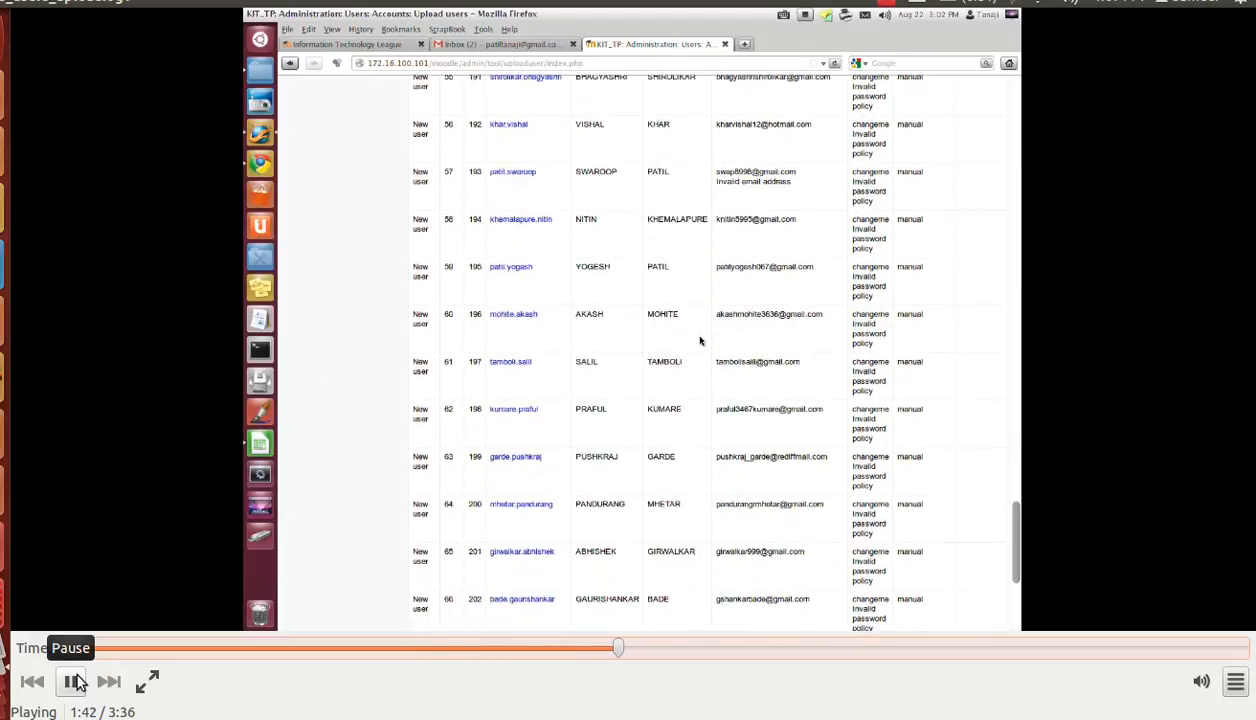
pyautogui.scroll(-3)
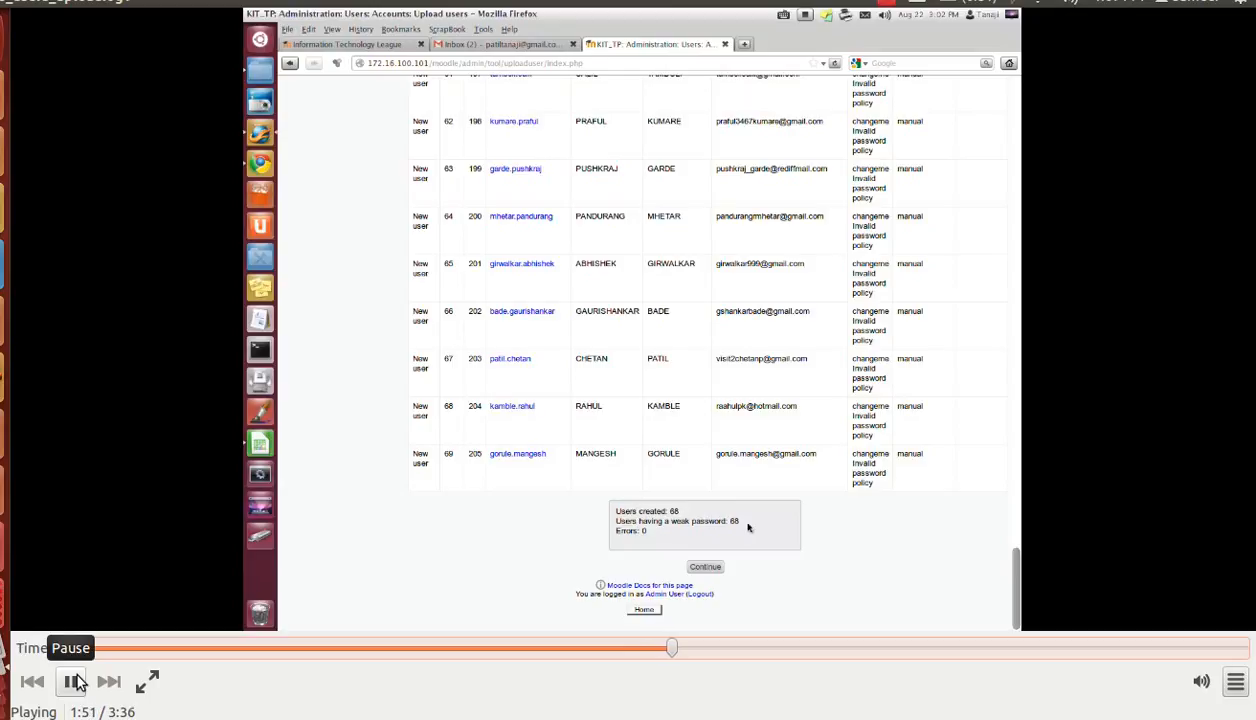
pyautogui.moveTo(875, 482)
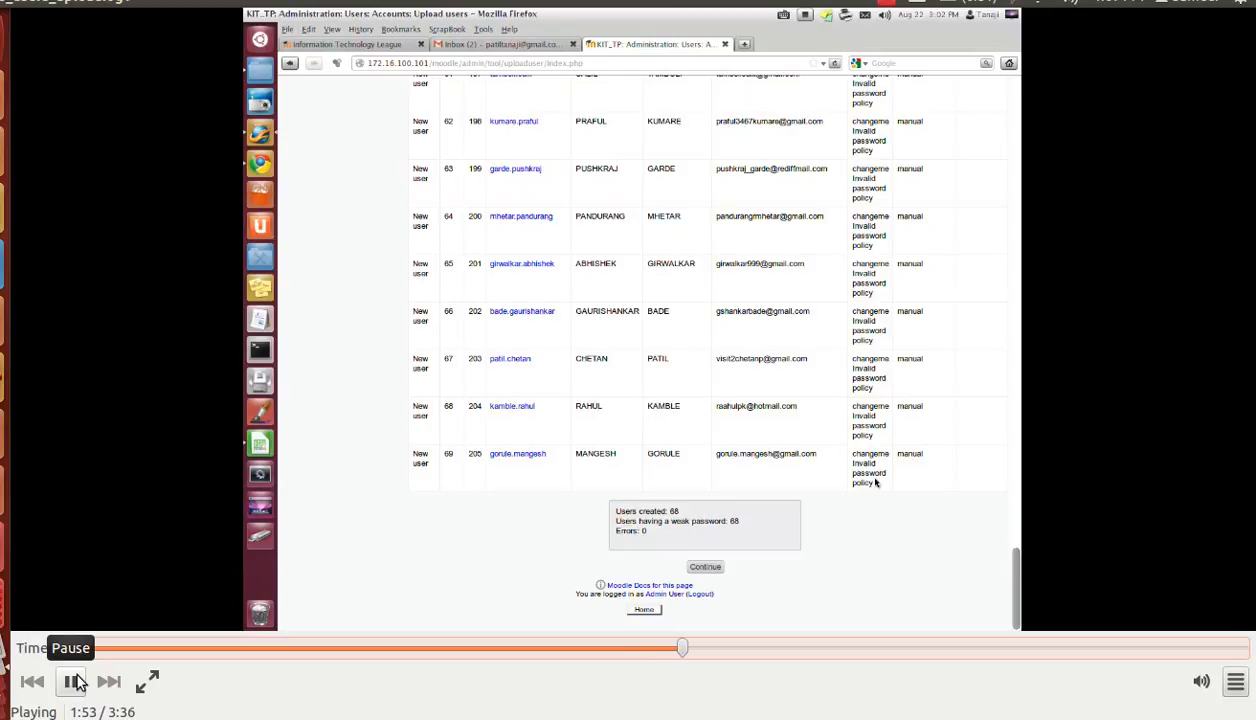
pyautogui.moveTo(738, 565)
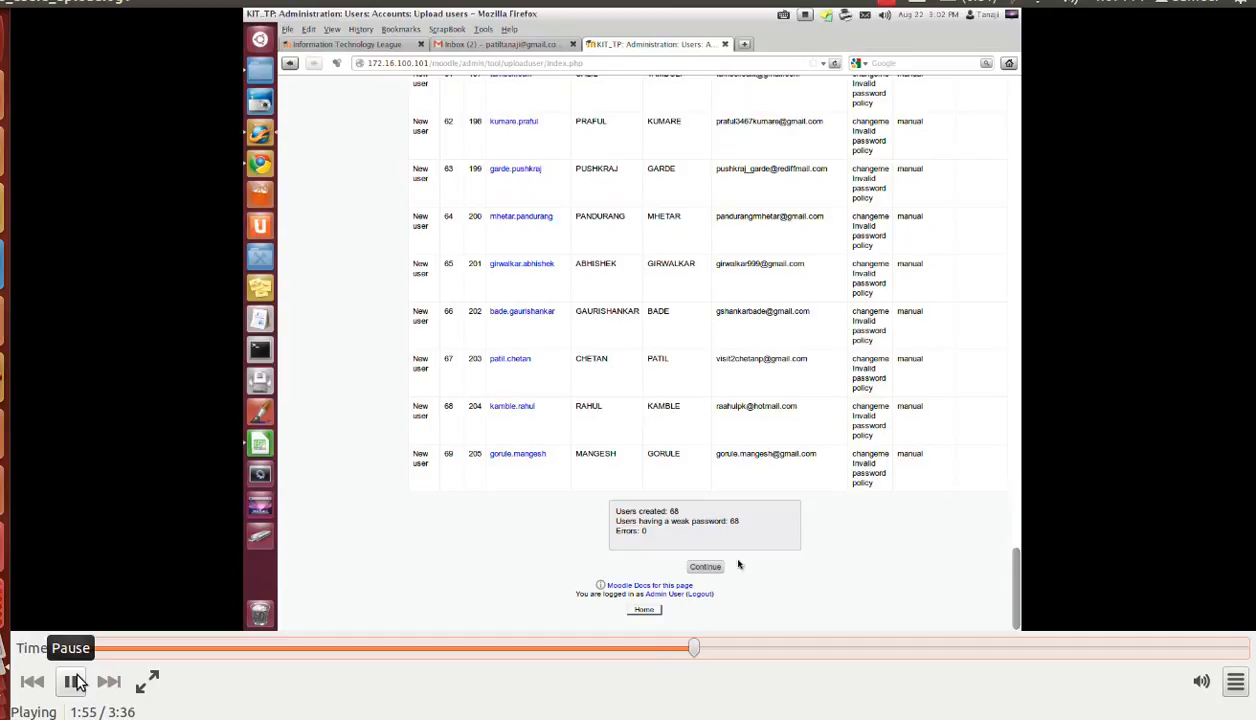
pyautogui.click(705, 567)
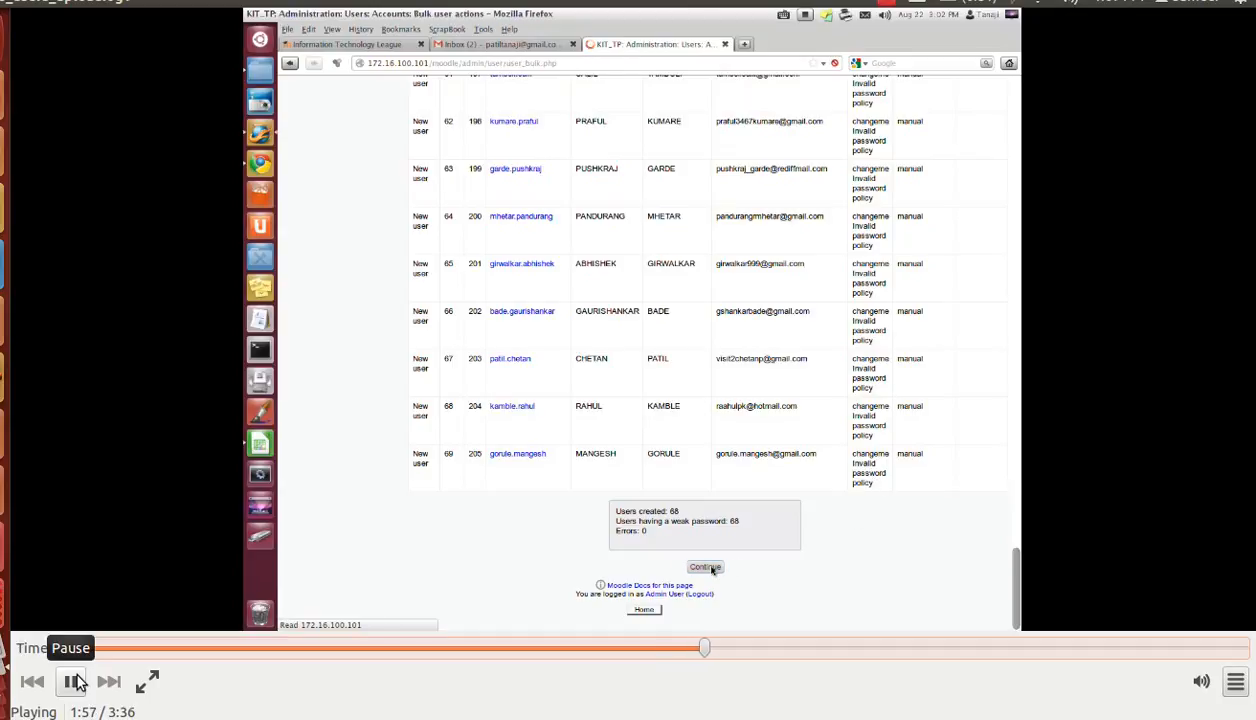
pyautogui.click(704, 567)
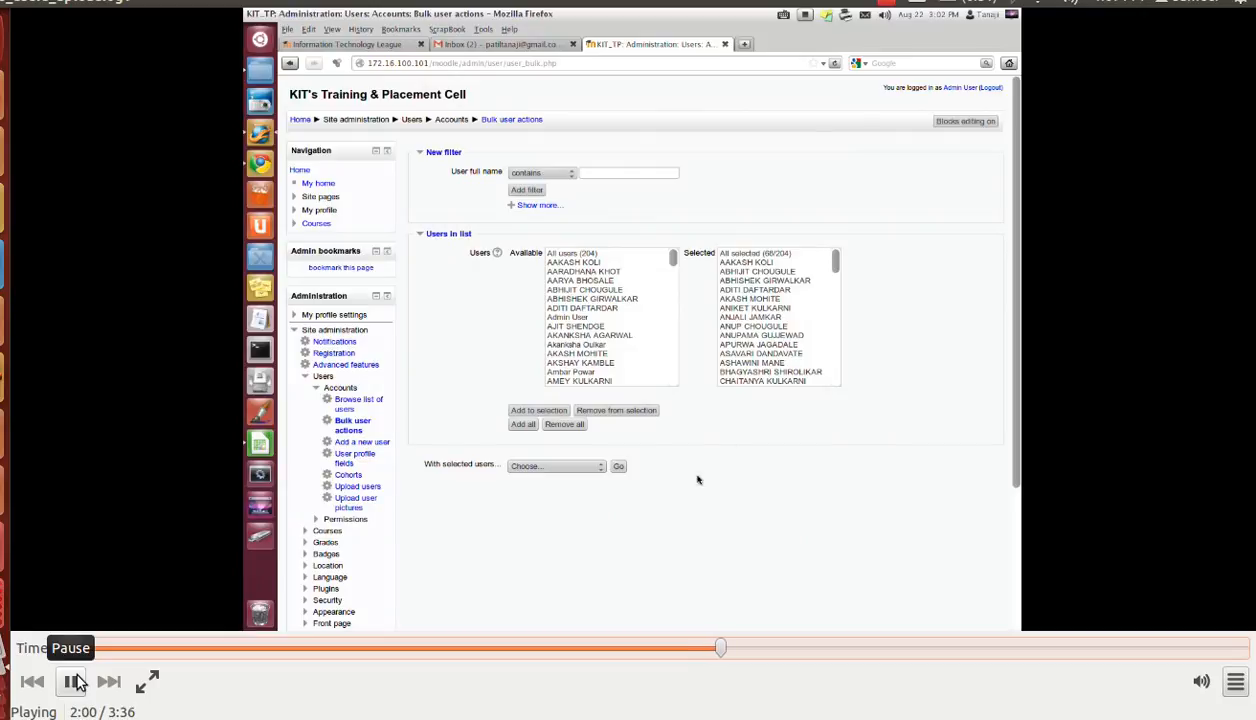
# Apply 'Add to cohort' to the 68 selected users and open the Cohort dropdown
pyautogui.click(555, 466)
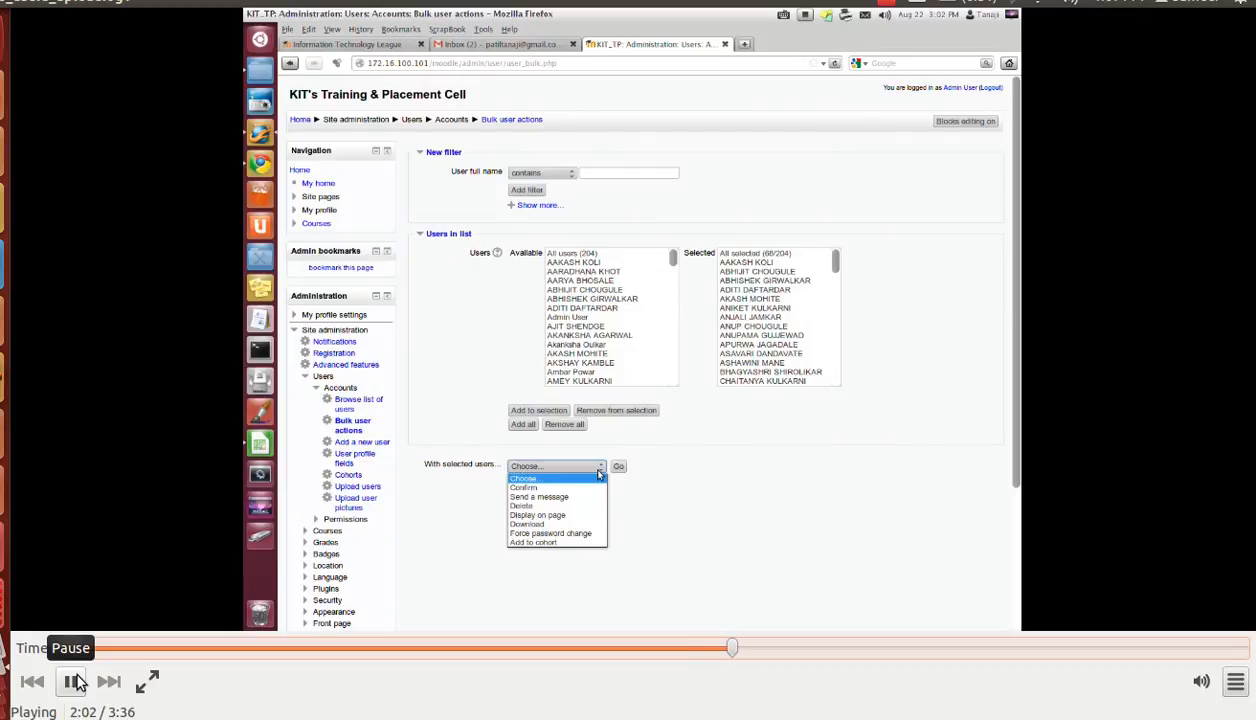
pyautogui.click(535, 543)
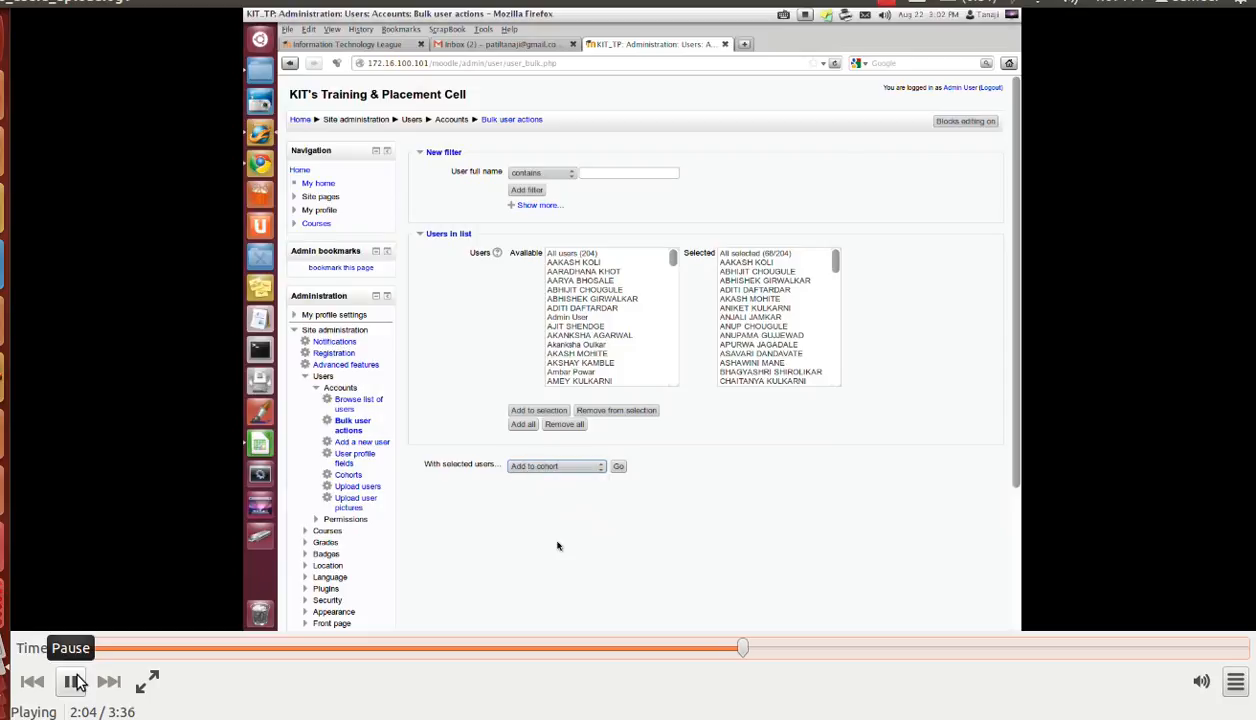
pyautogui.click(618, 466)
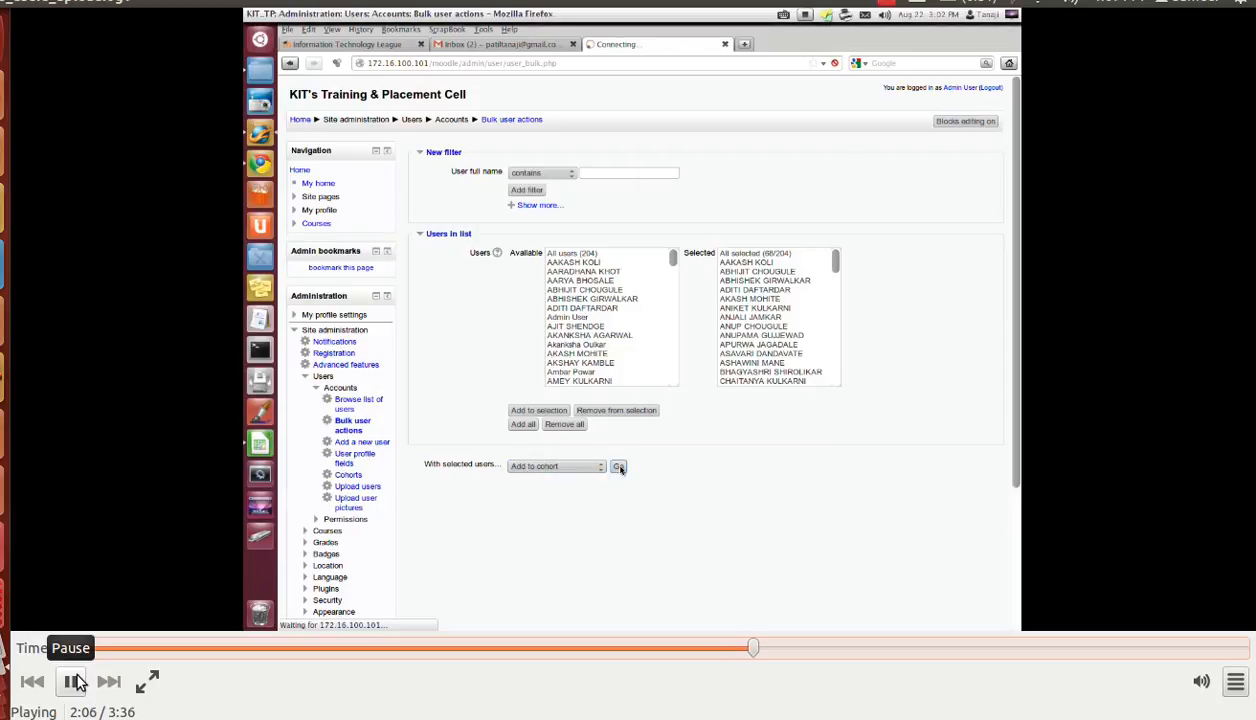
pyautogui.click(617, 466)
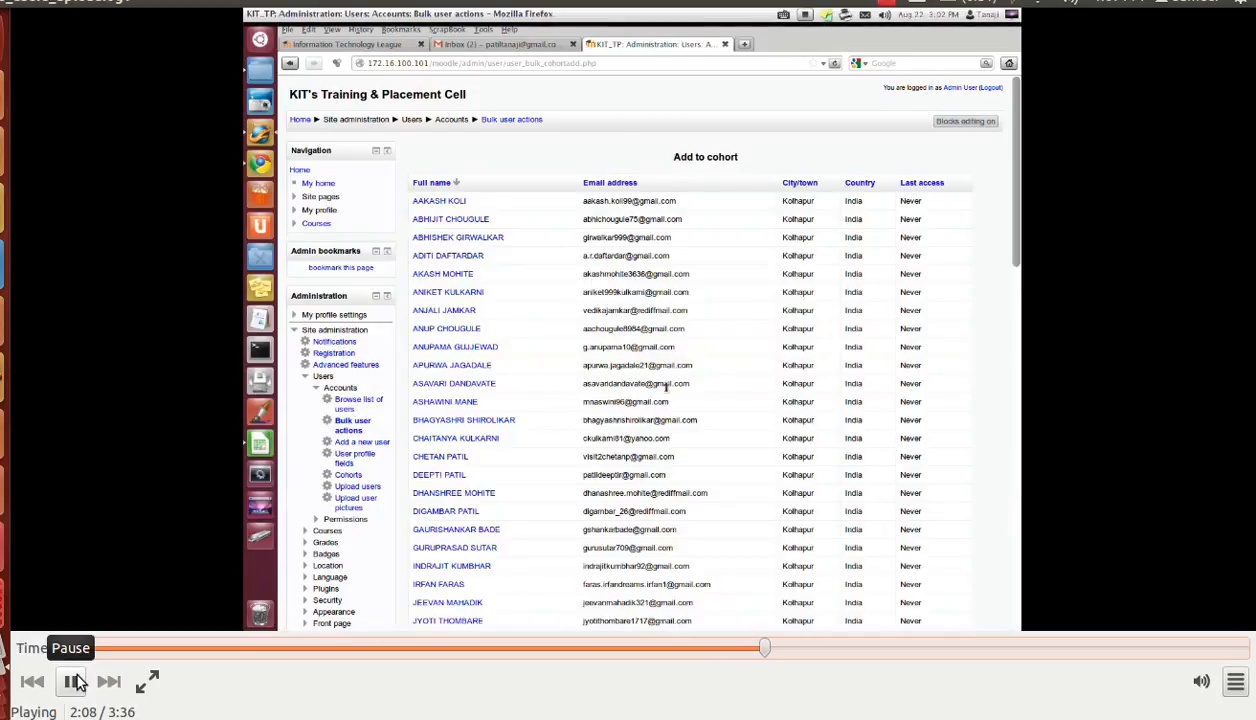
pyautogui.scroll(-3)
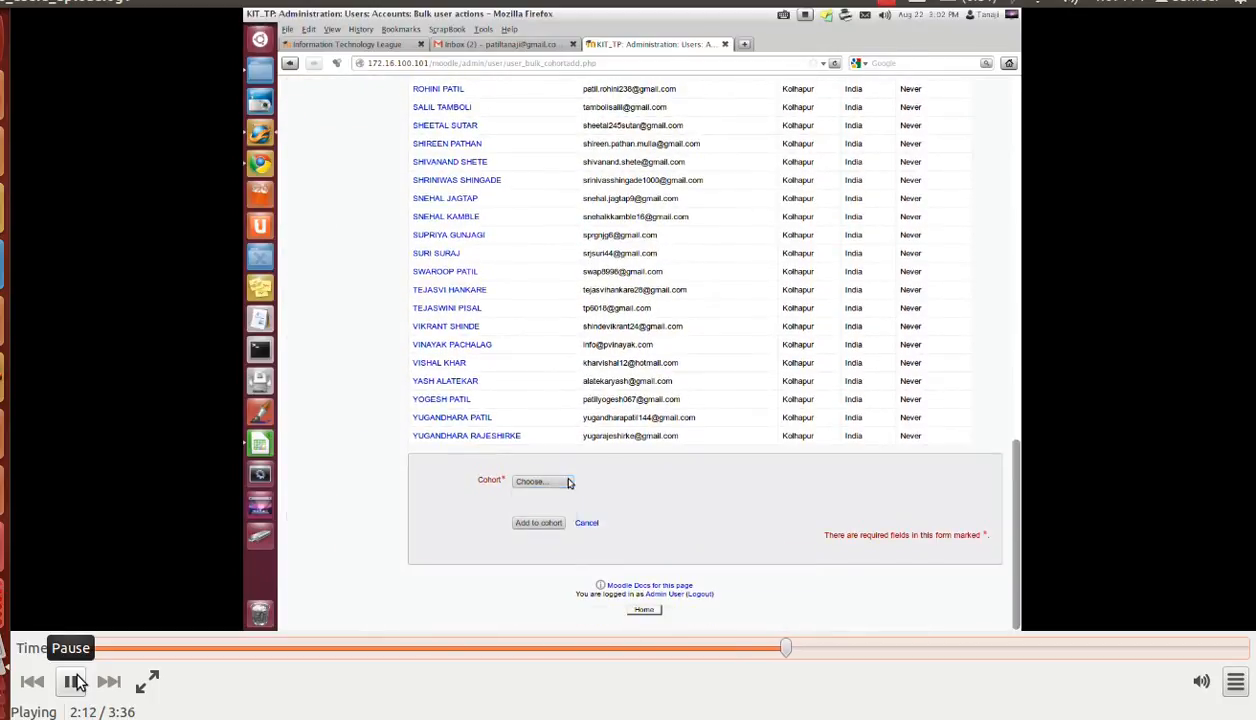
pyautogui.click(543, 481)
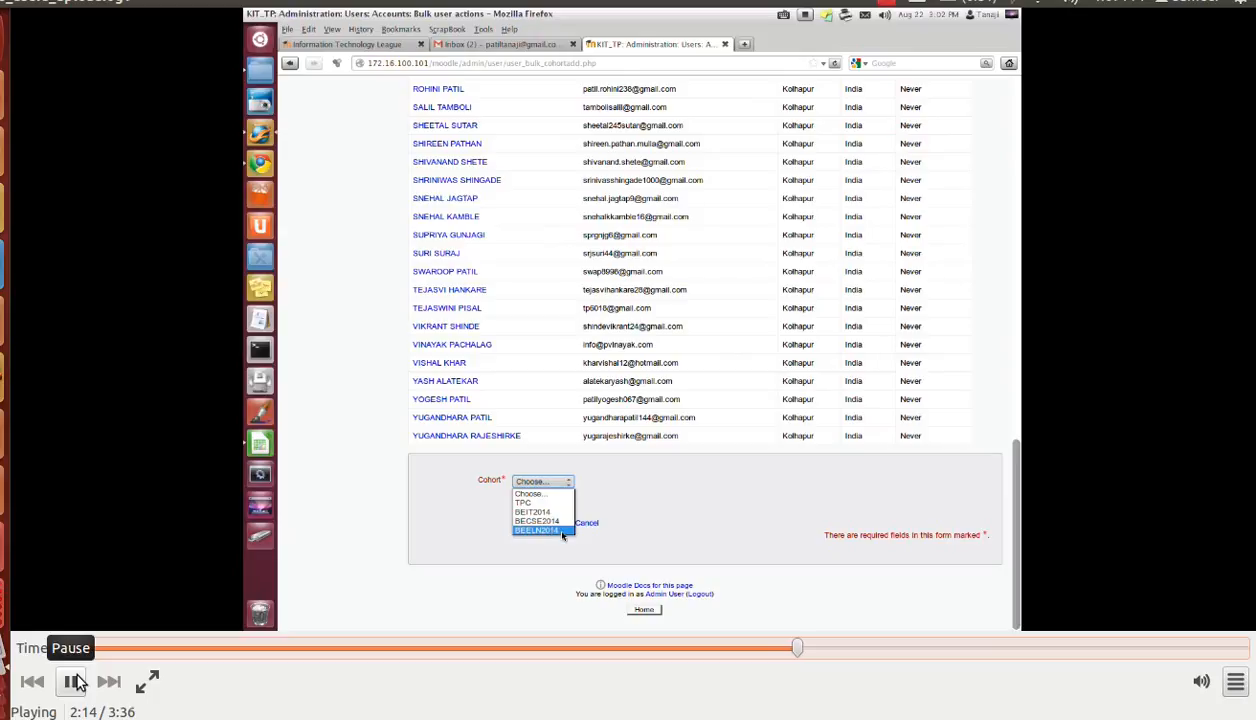
# Add the 68 users to the BEELN2014 cohort, then choose Add to cohort again
pyautogui.click(538, 530)
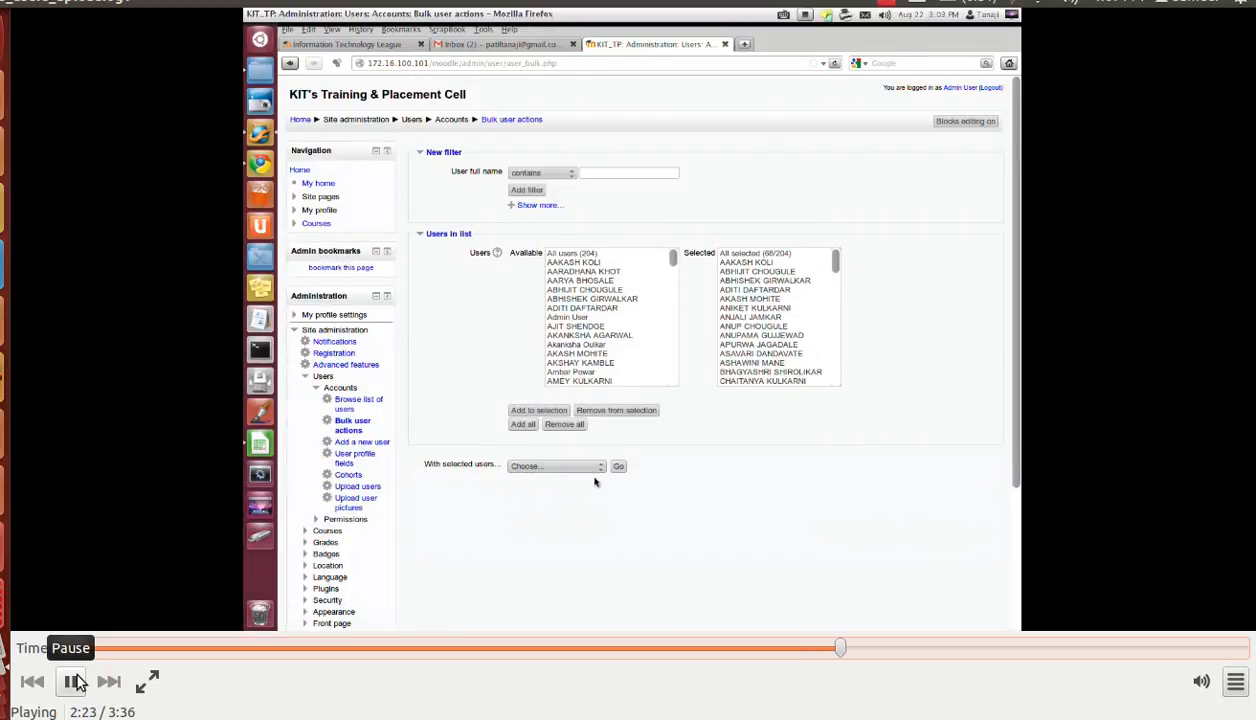
pyautogui.moveTo(604, 516)
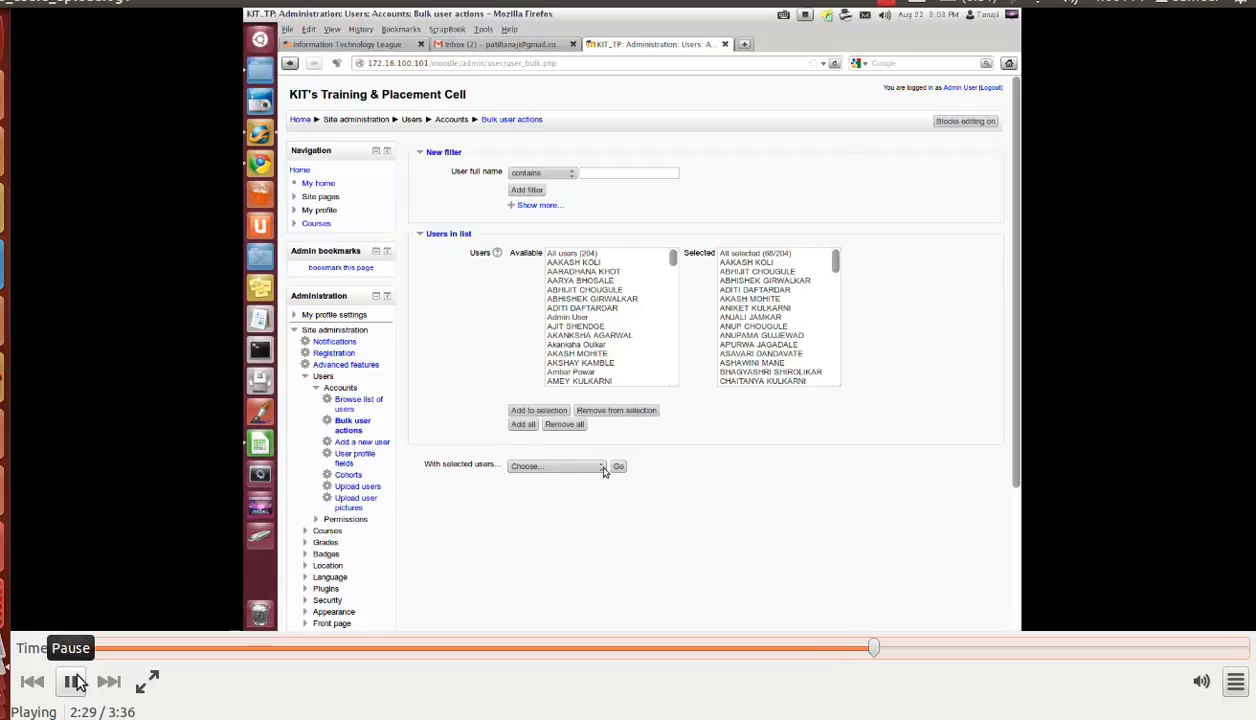
pyautogui.click(556, 466)
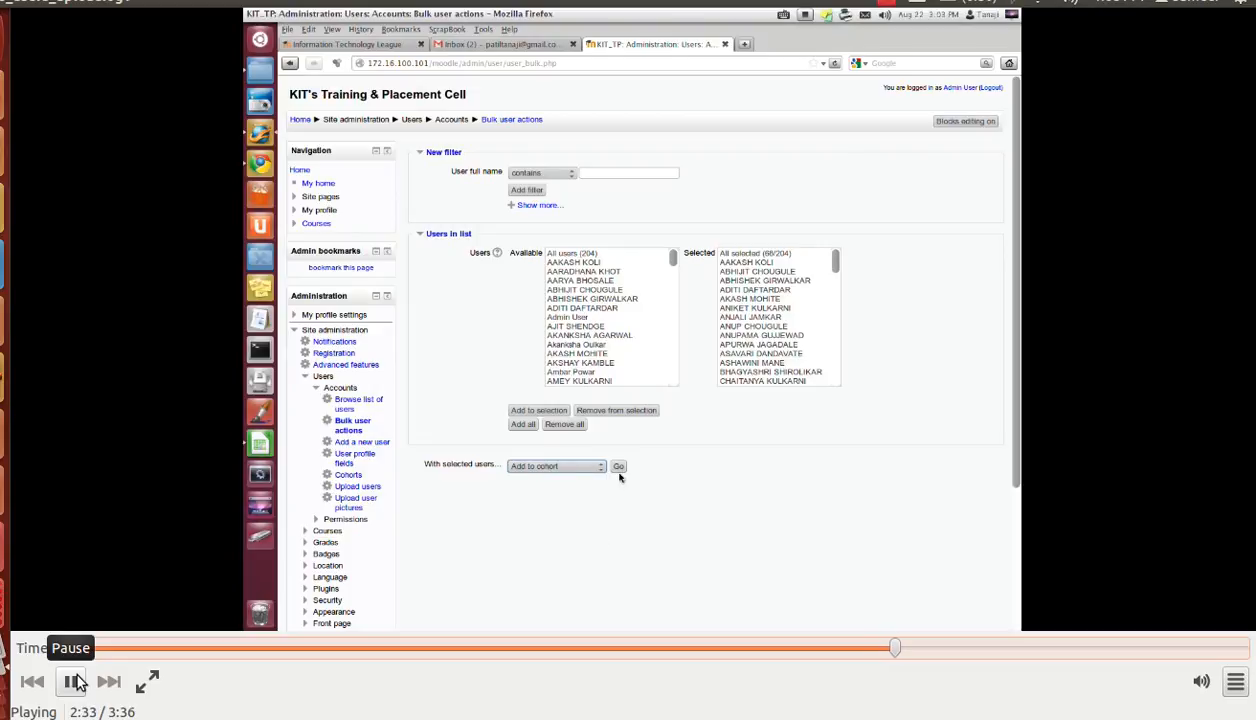
pyautogui.moveTo(590, 500)
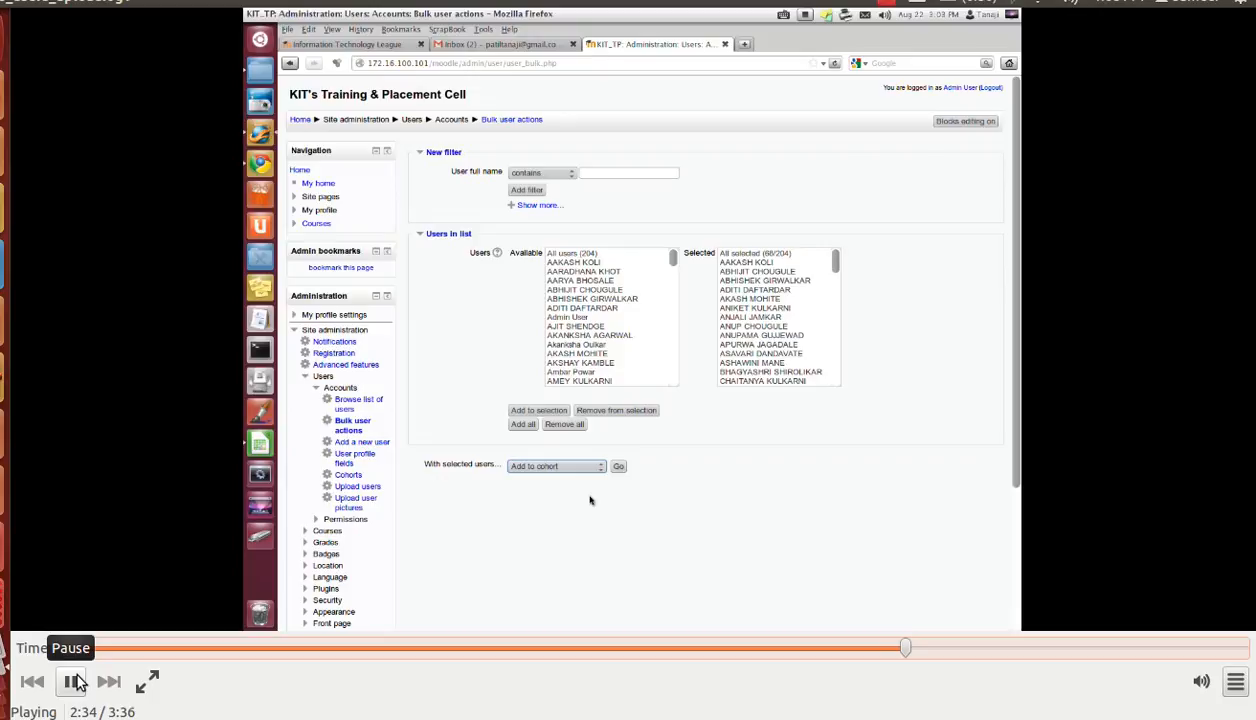
pyautogui.moveTo(443, 367)
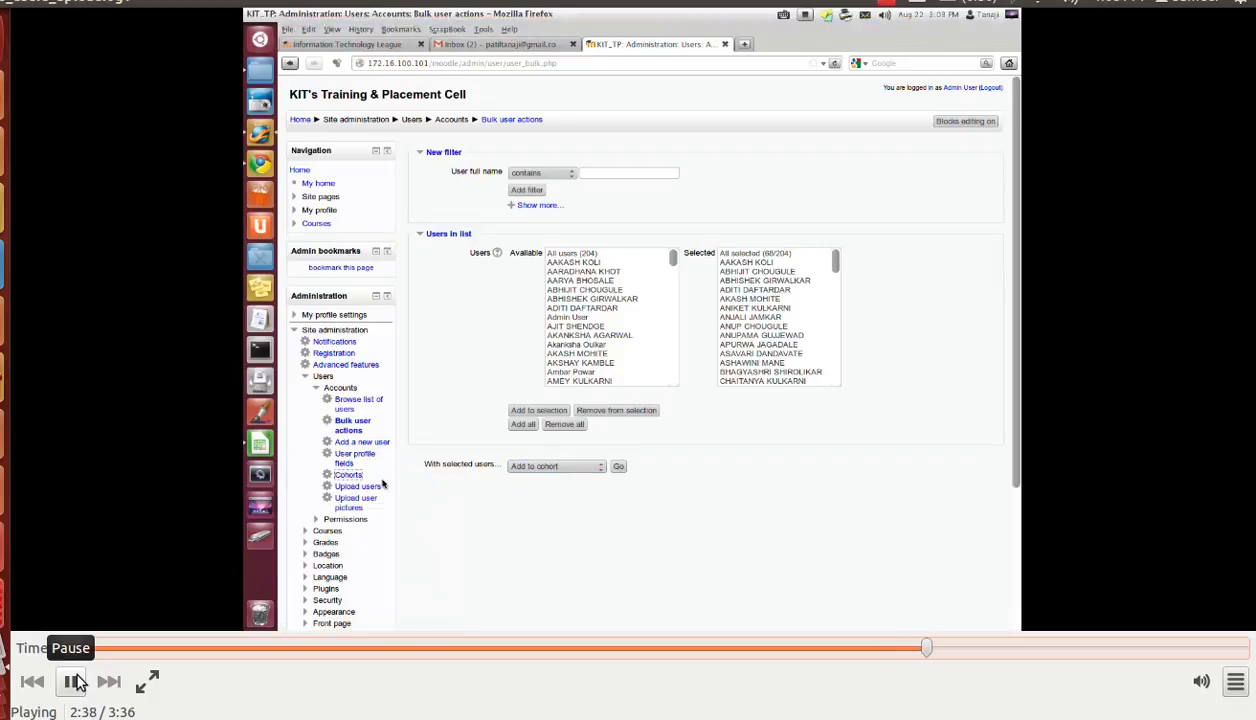
pyautogui.click(350, 474)
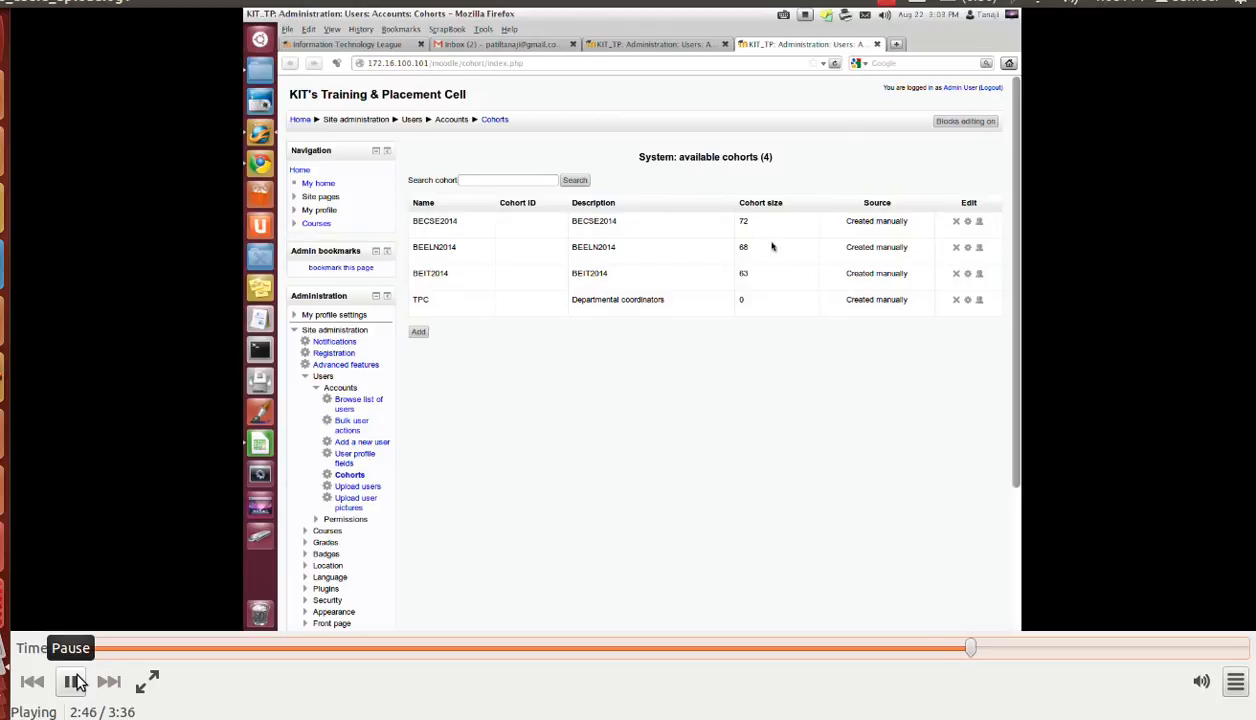
pyautogui.click(352, 424)
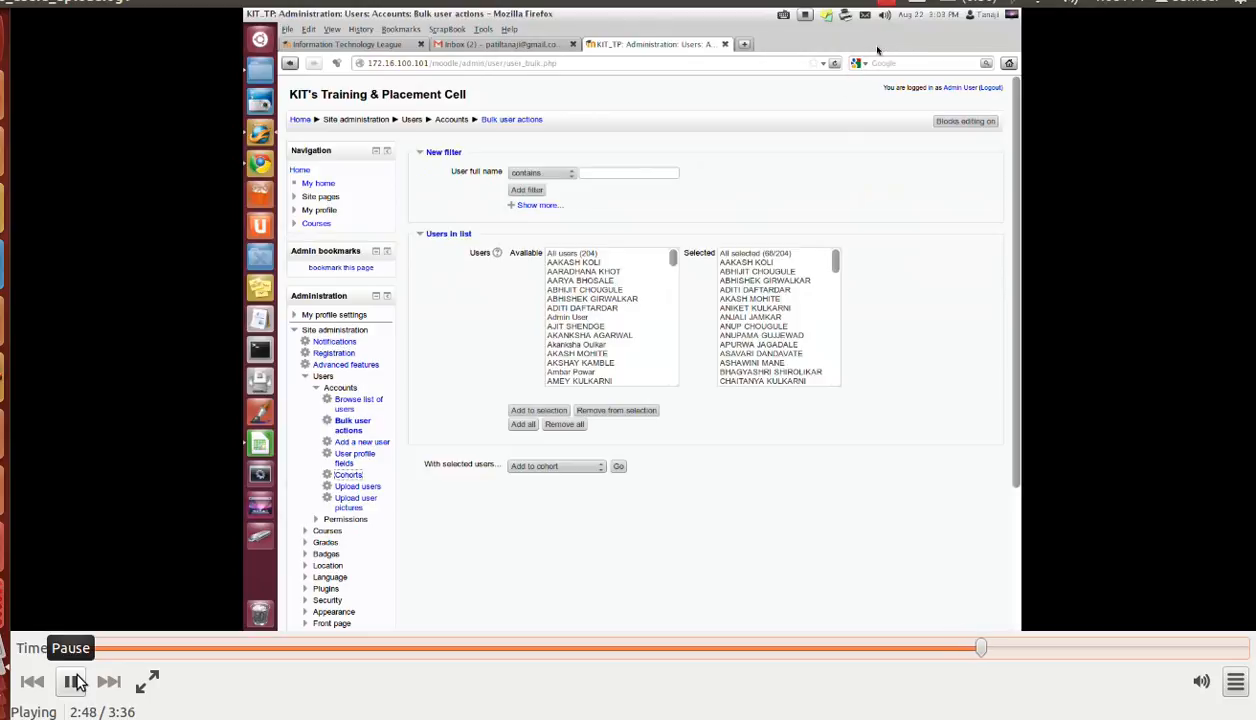
pyautogui.moveTo(837, 470)
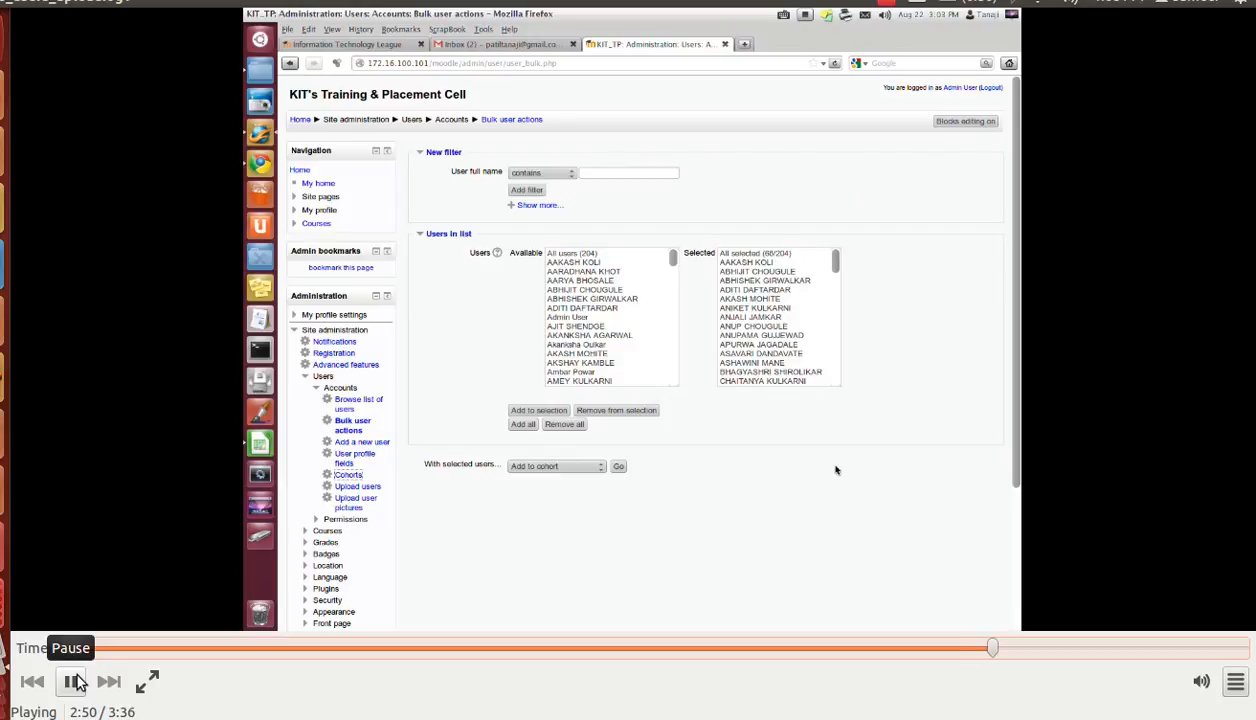
pyautogui.moveTo(790, 473)
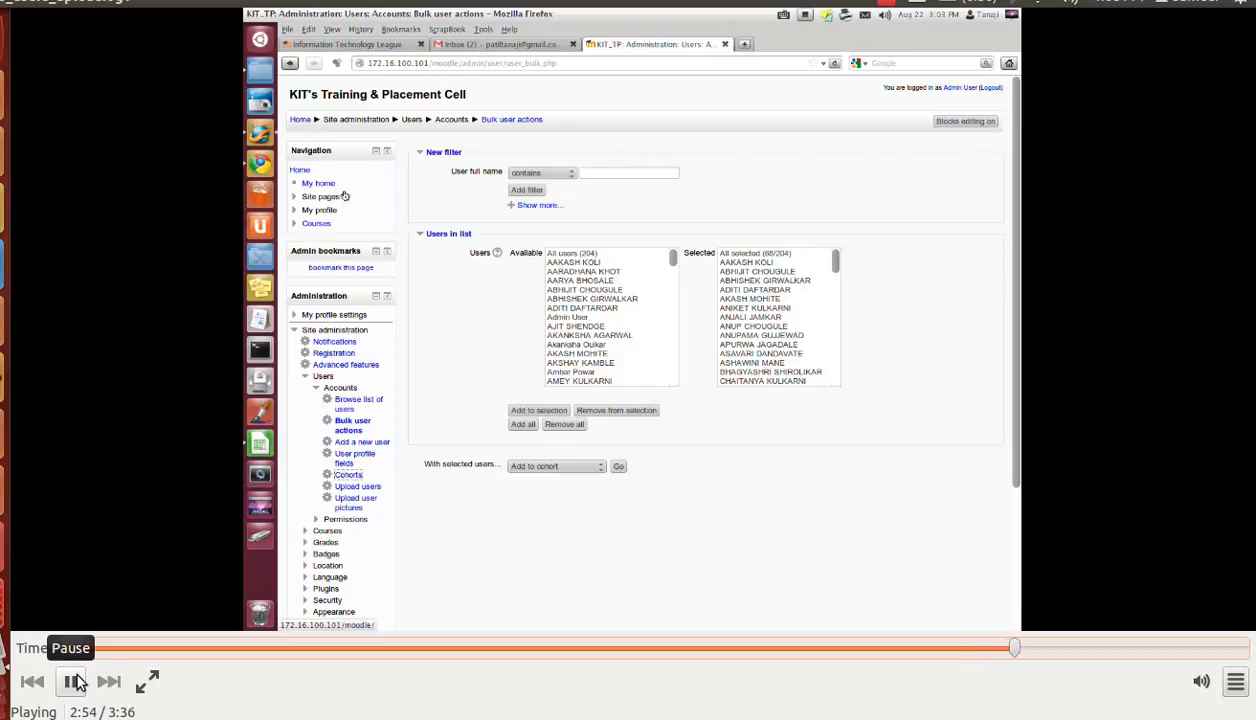
# Leave the bulk actions page for Home and open the Electronics Engineering course
pyautogui.click(300, 119)
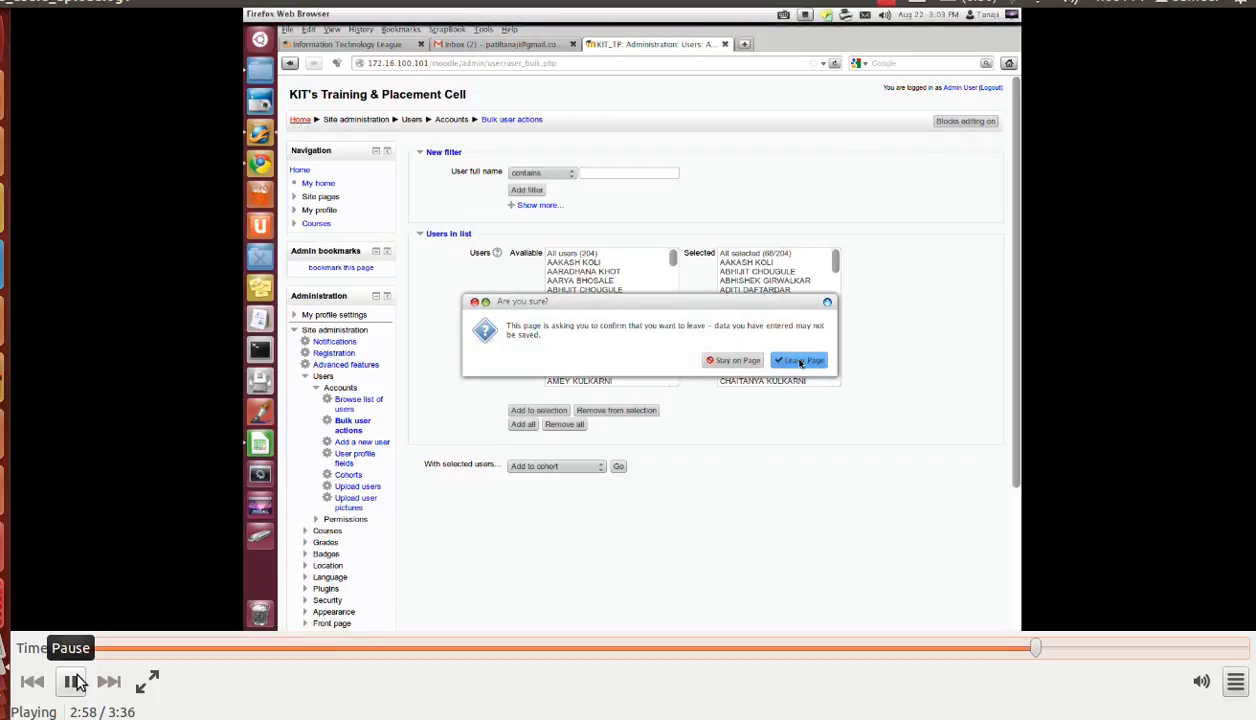
pyautogui.click(798, 360)
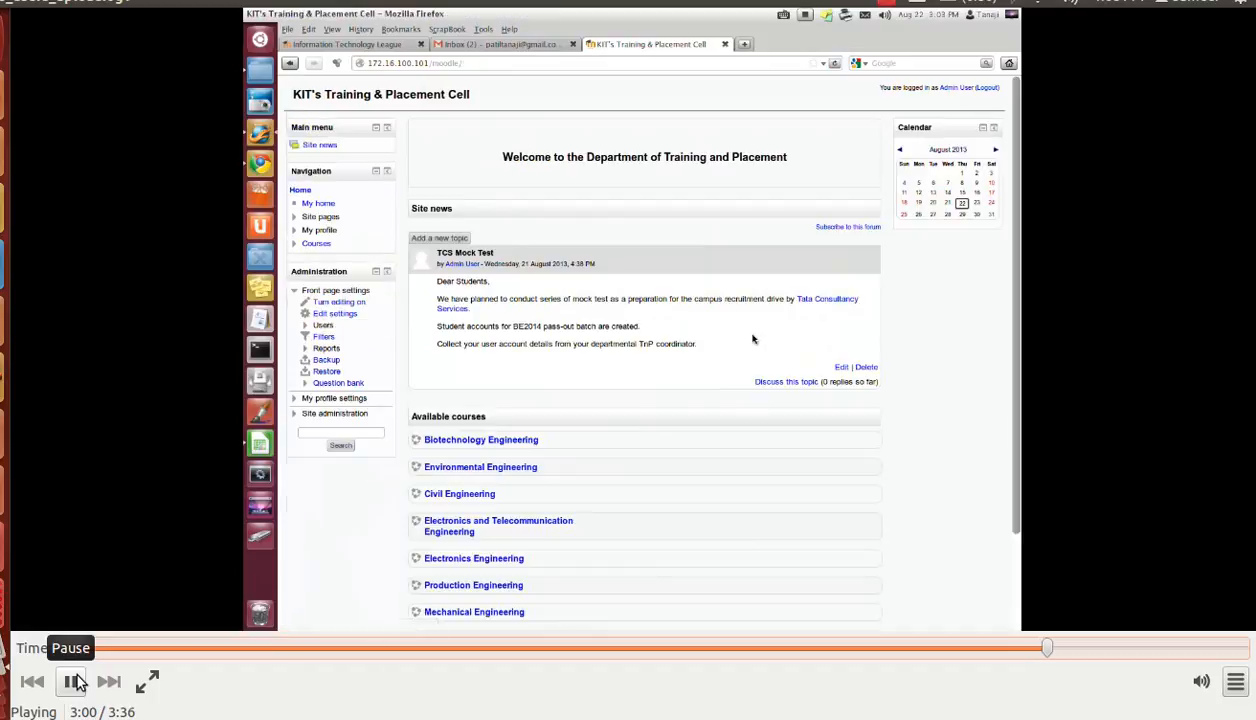
pyautogui.scroll(-3)
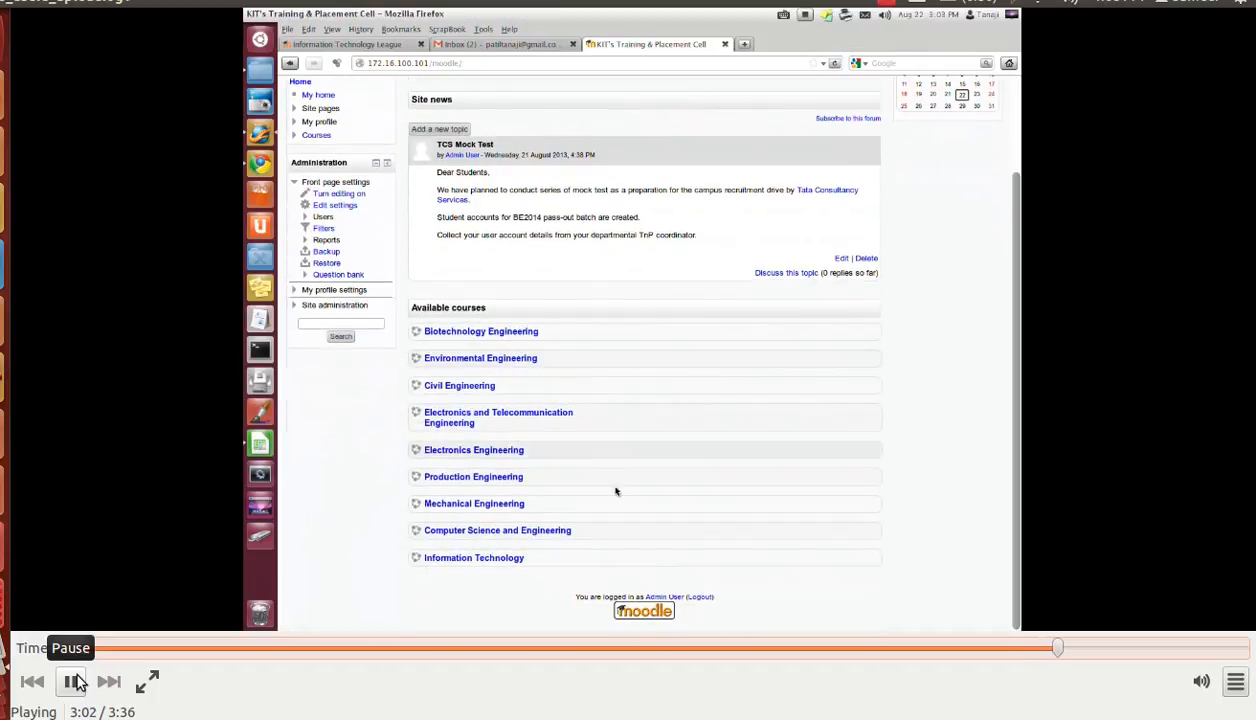
pyautogui.click(473, 450)
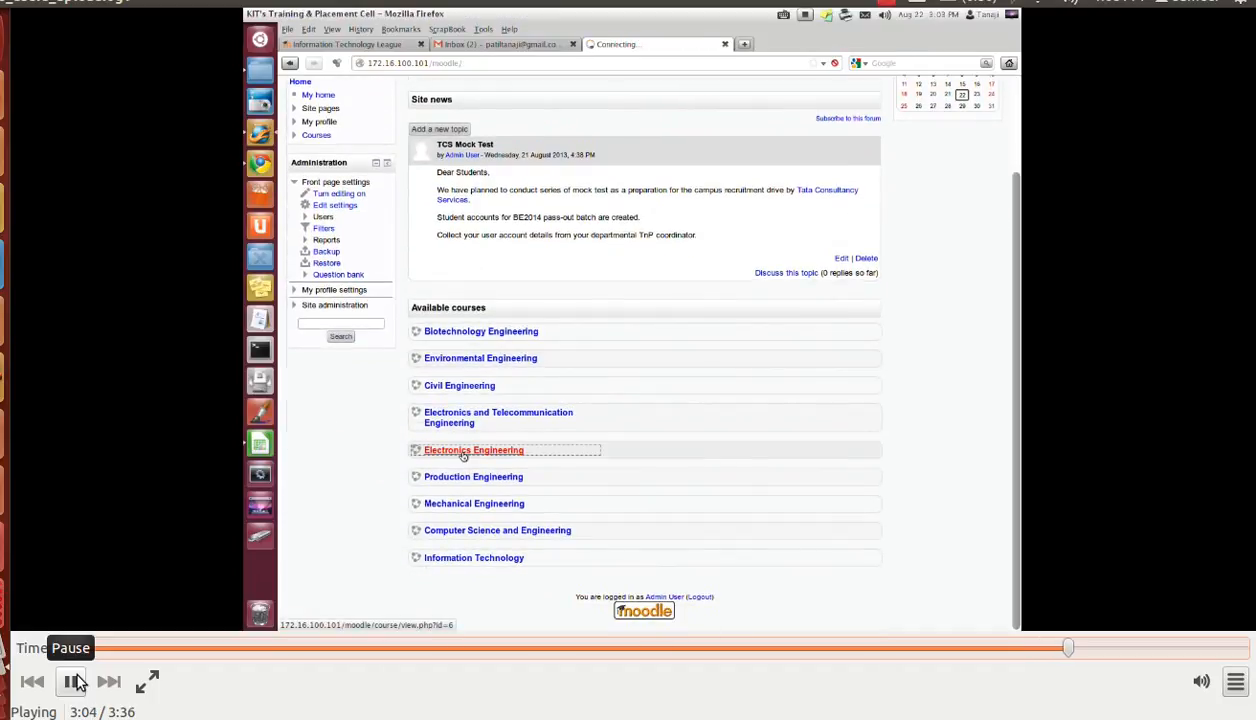
pyautogui.click(473, 450)
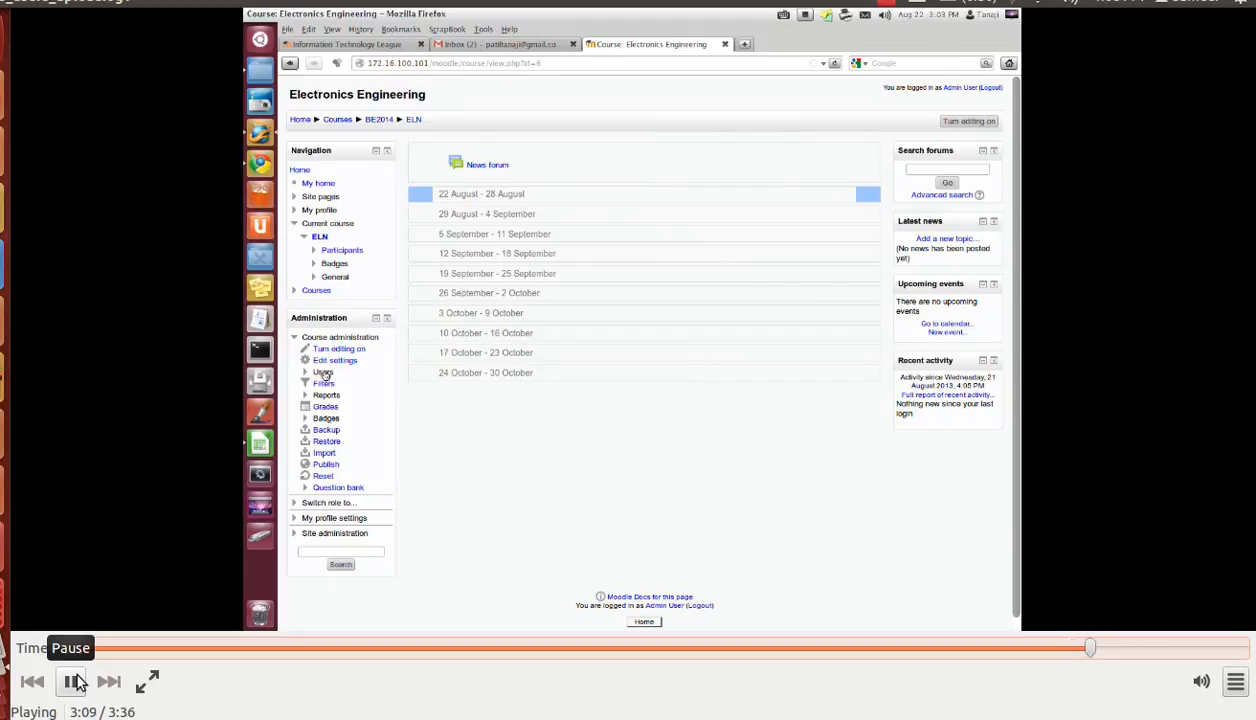
# From Enrolled users, enrol the BEELN2014 cohort into Electronics Engineering as Student
pyautogui.click(322, 371)
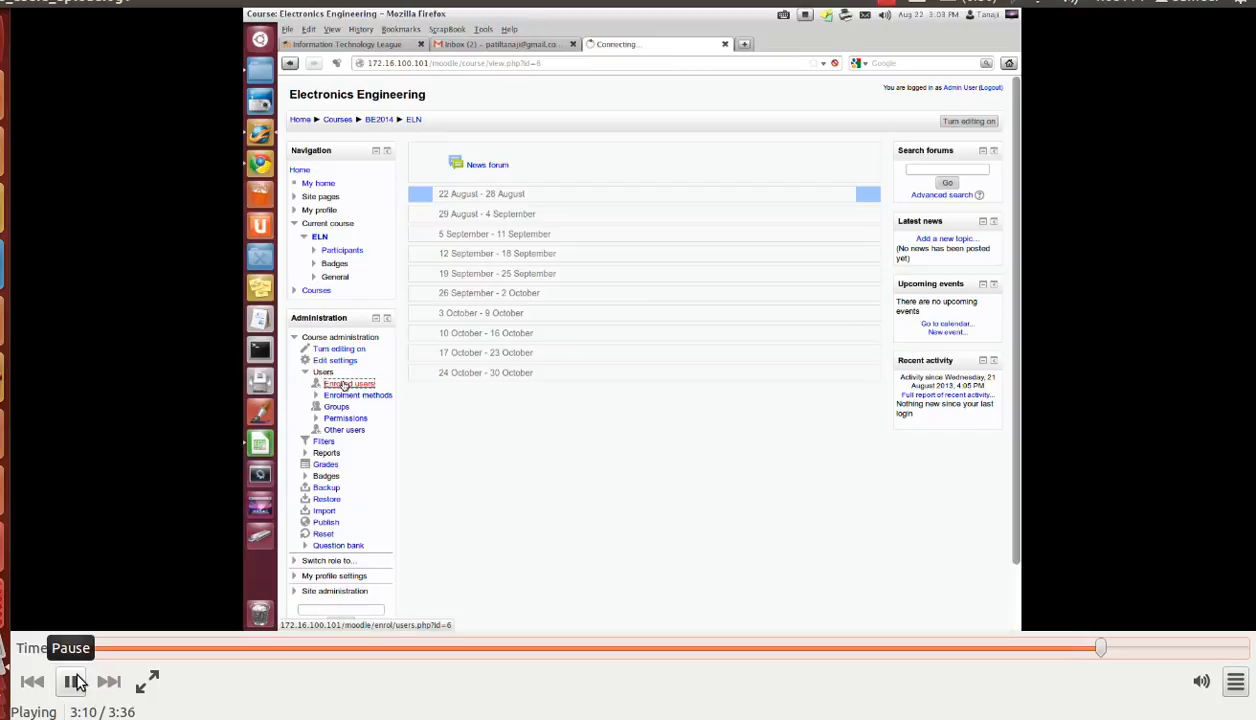
pyautogui.click(349, 384)
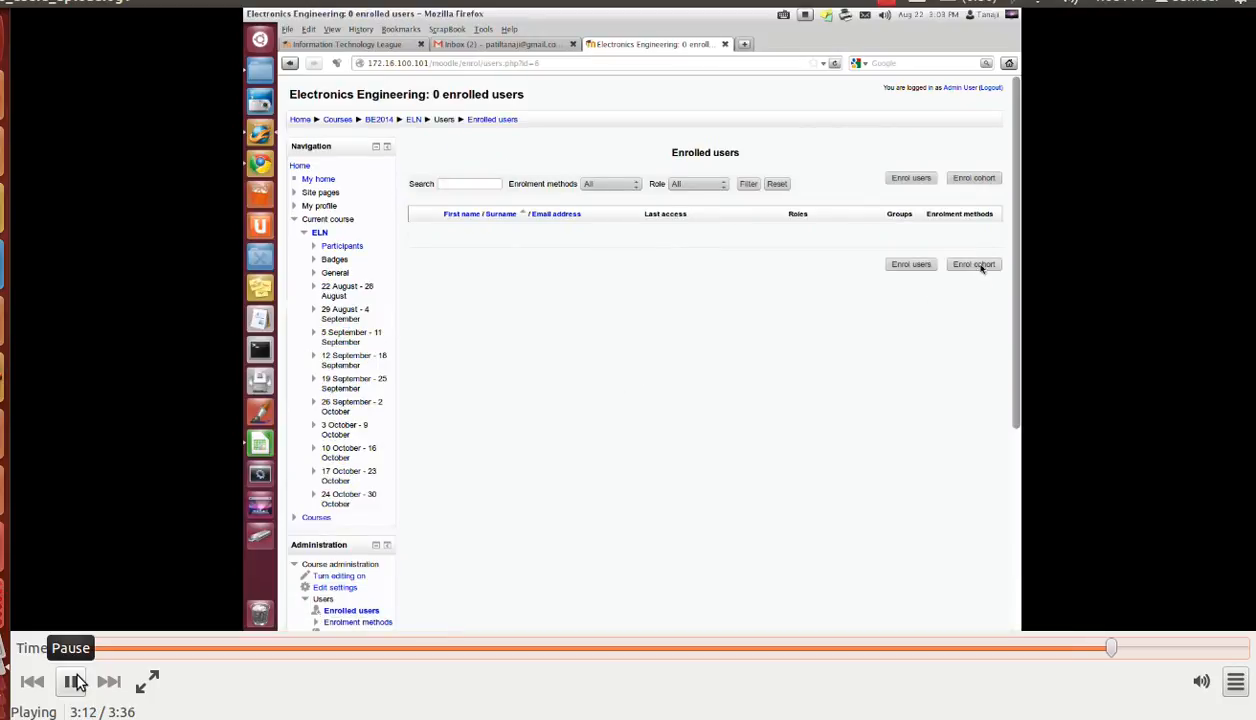
pyautogui.click(973, 264)
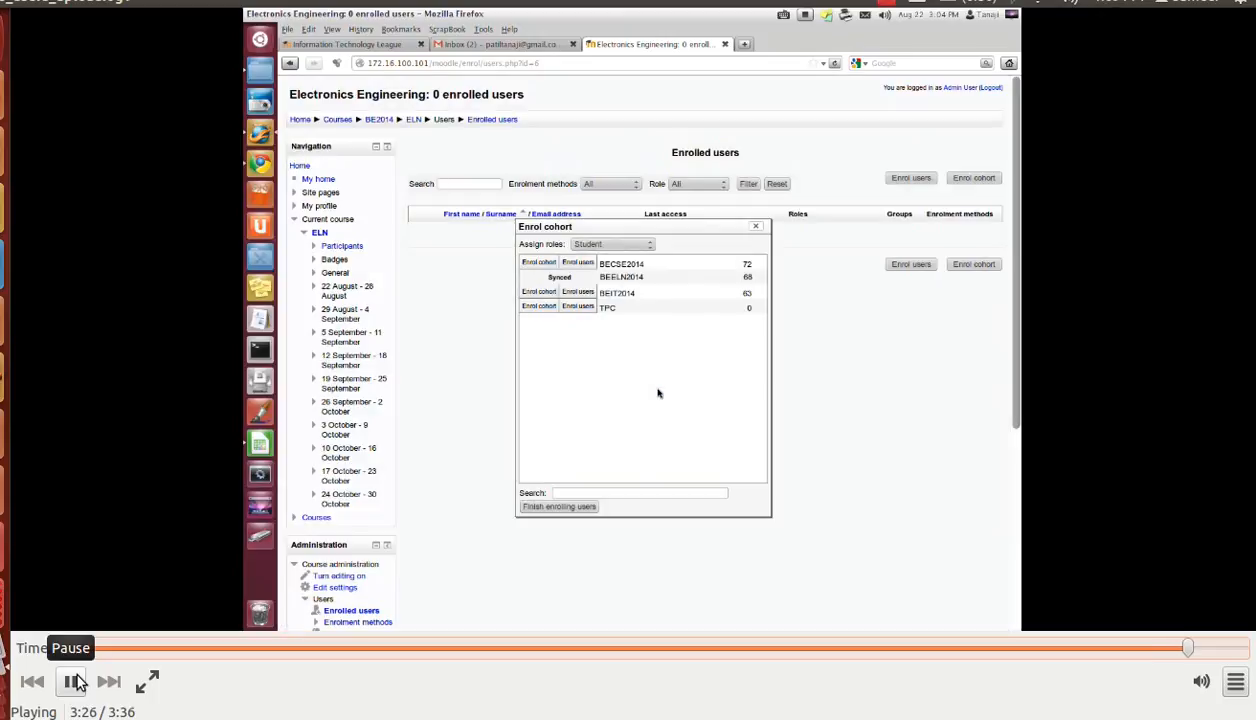
# Finish enrolling so the course lists 68 students, then return to the site home page
pyautogui.click(558, 506)
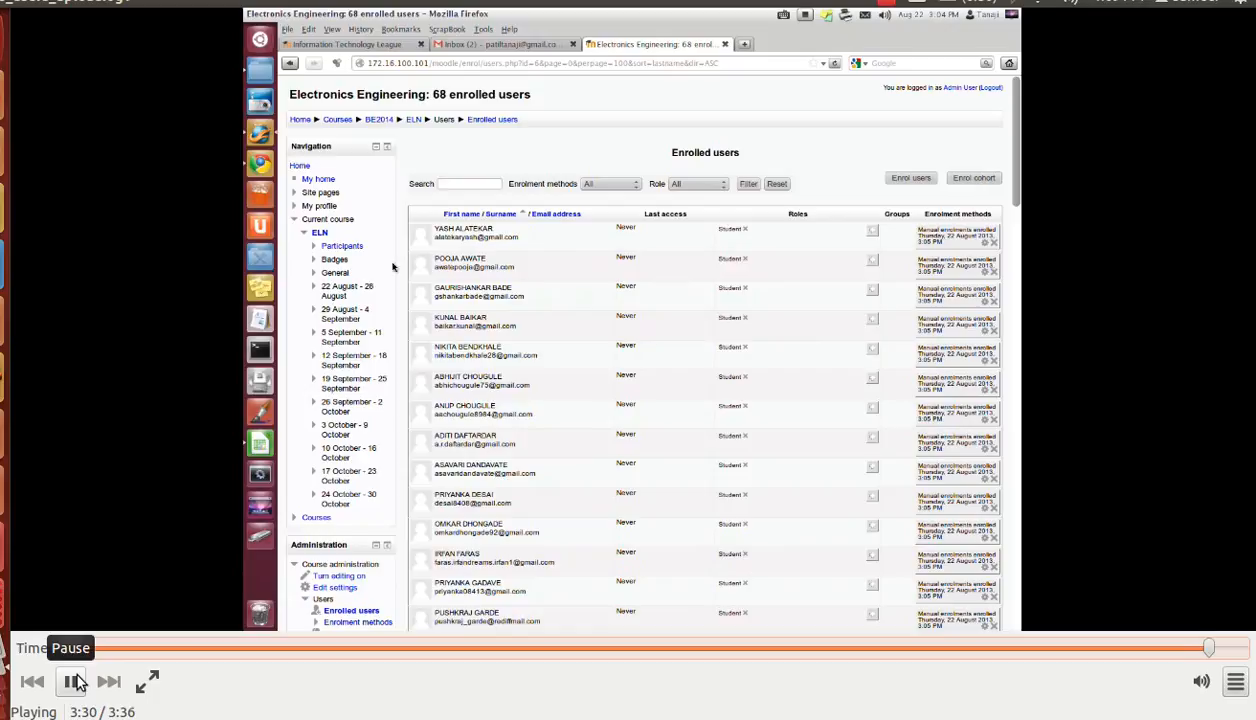
pyautogui.click(300, 119)
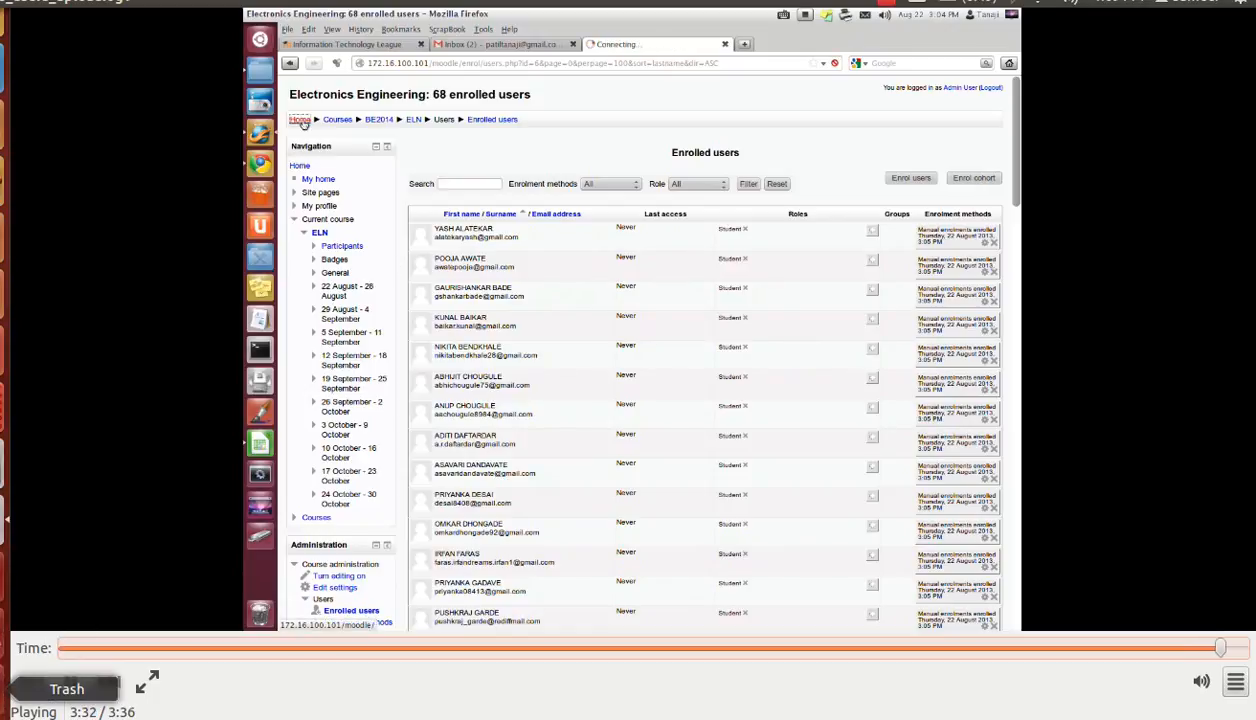
pyautogui.click(299, 119)
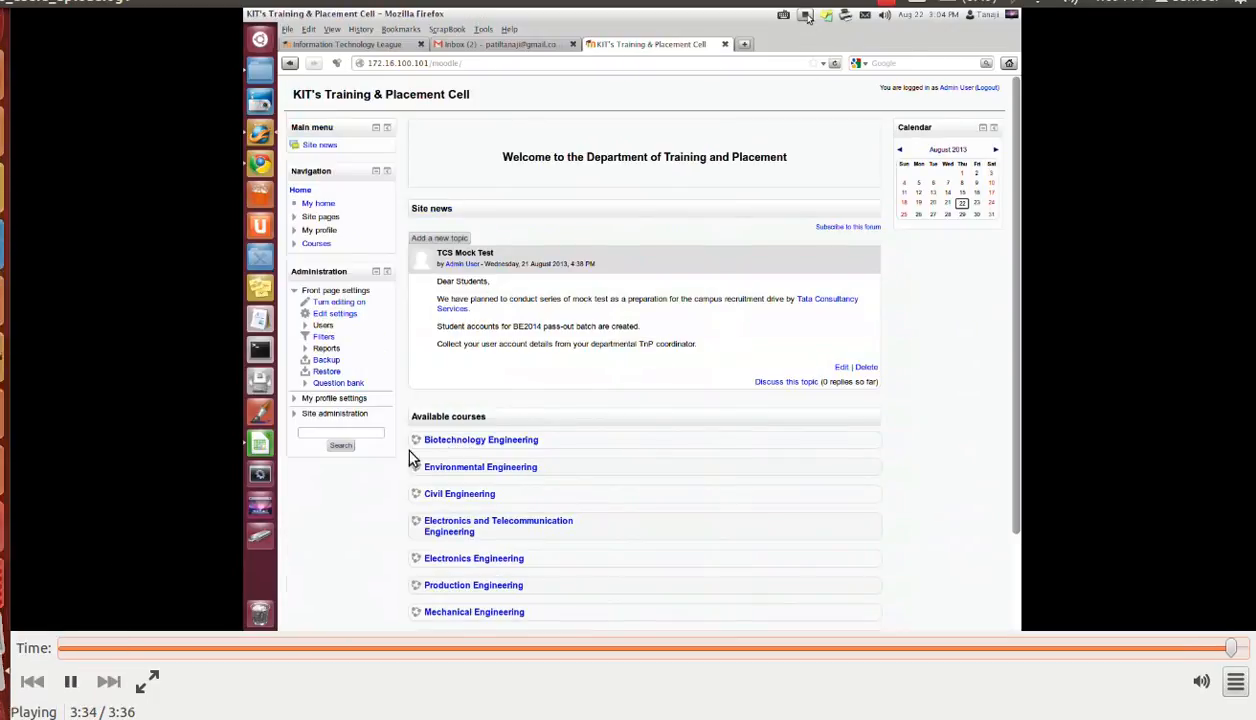
pyautogui.click(70, 681)
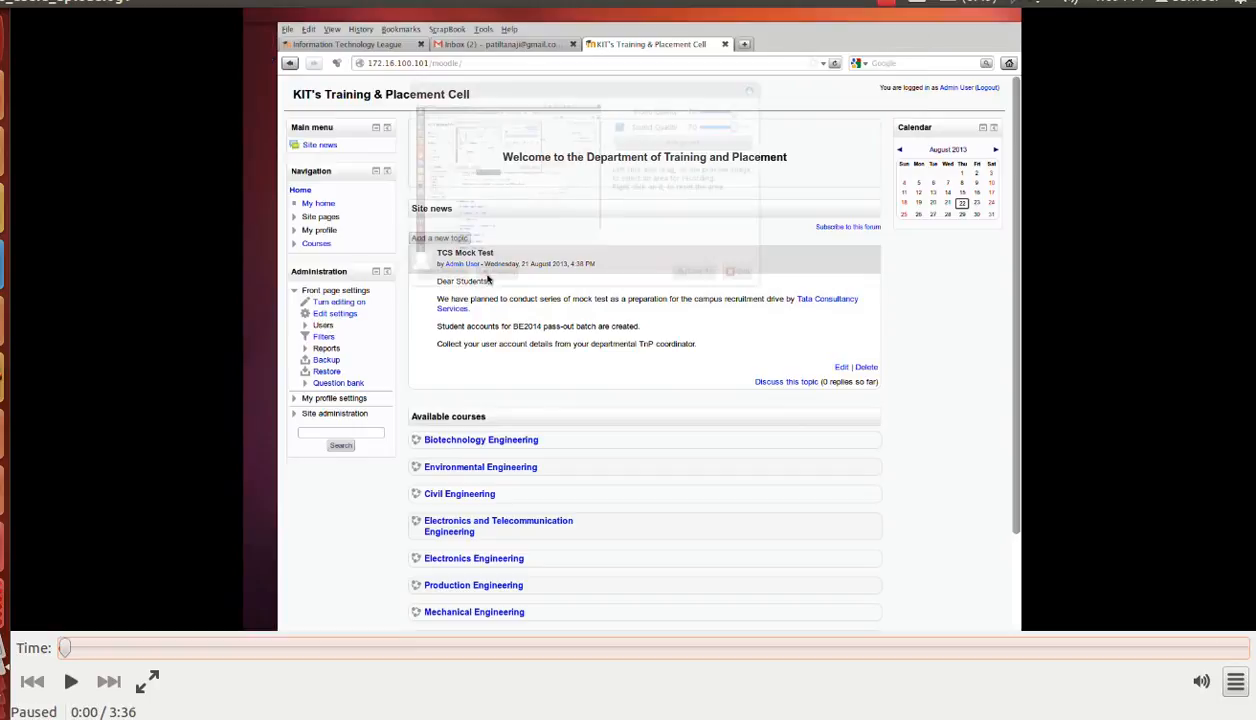